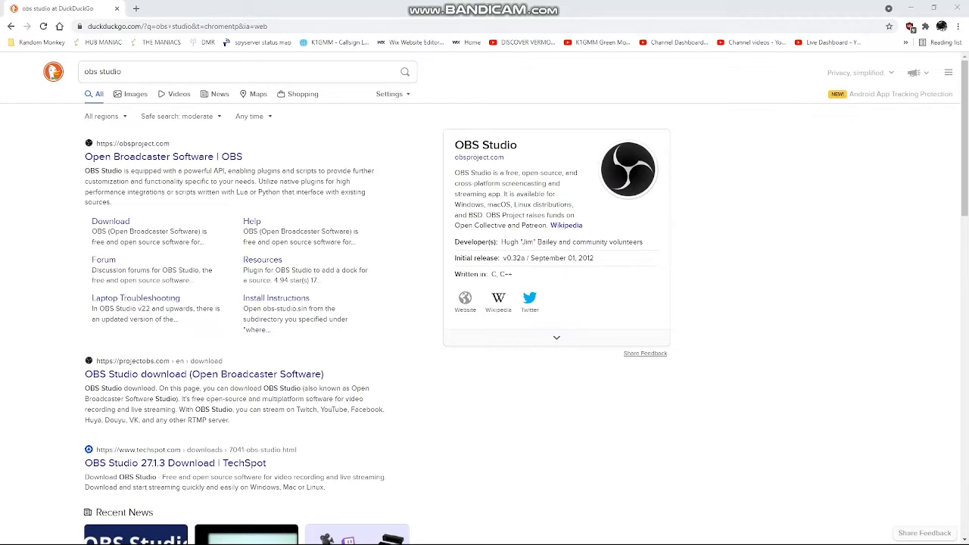
mouse_move(161, 156)
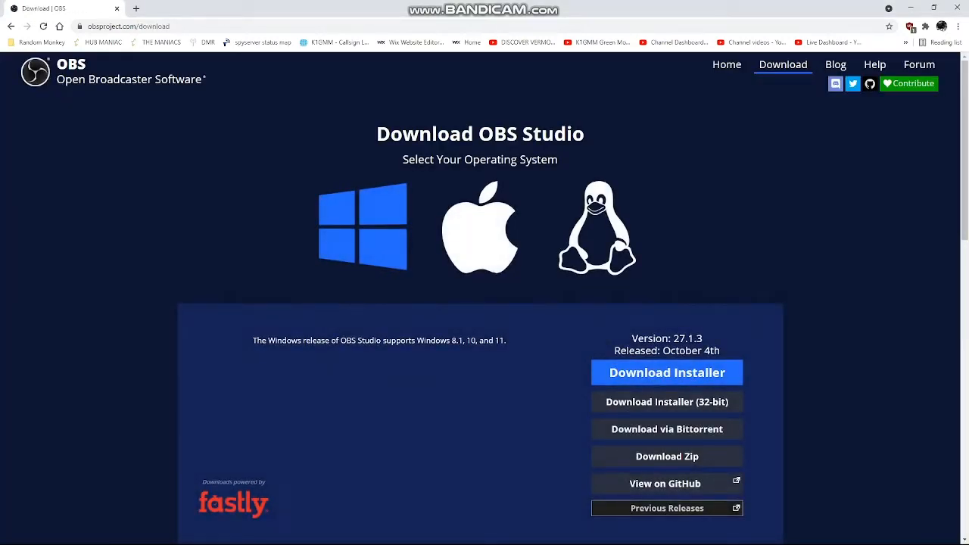
Scroll the OBS download page down to the Windows installer options for OBS Studio 27.1.3
scroll(down, 3)
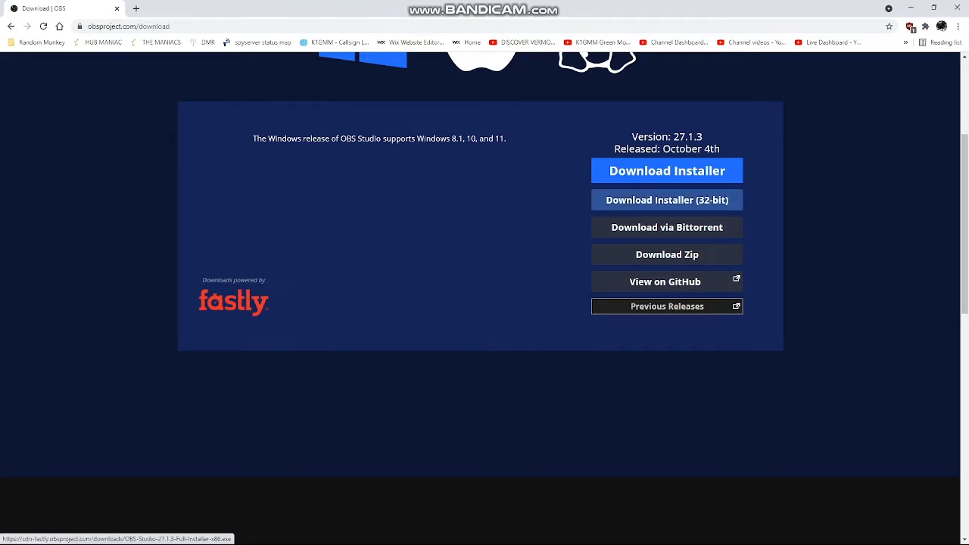
mouse_move(666, 254)
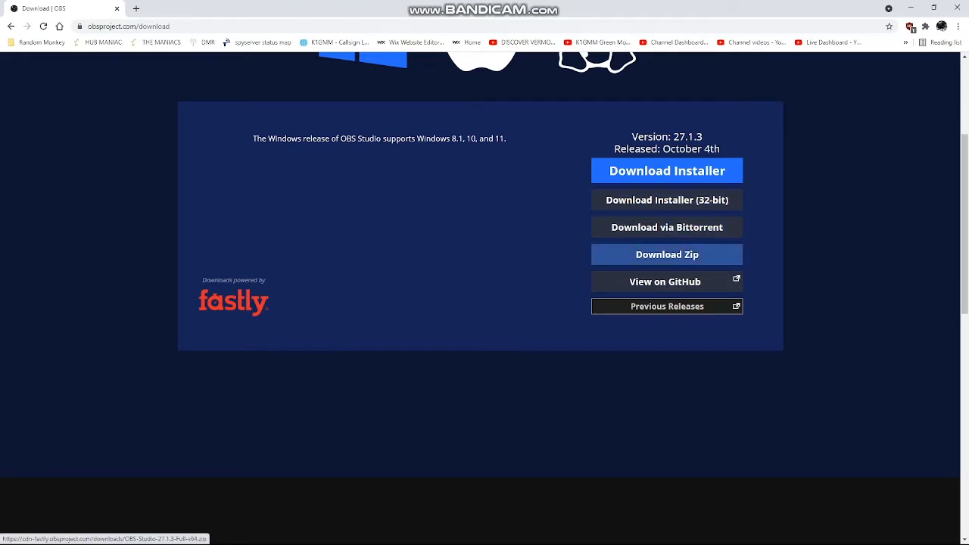
mouse_move(666, 200)
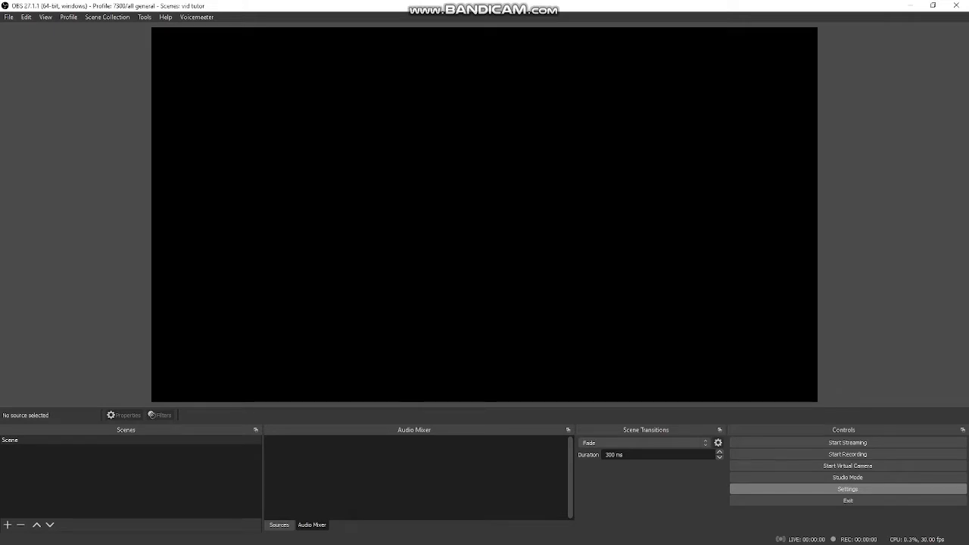
Bring up OBS Settings and go to the Stream page
click(848, 488)
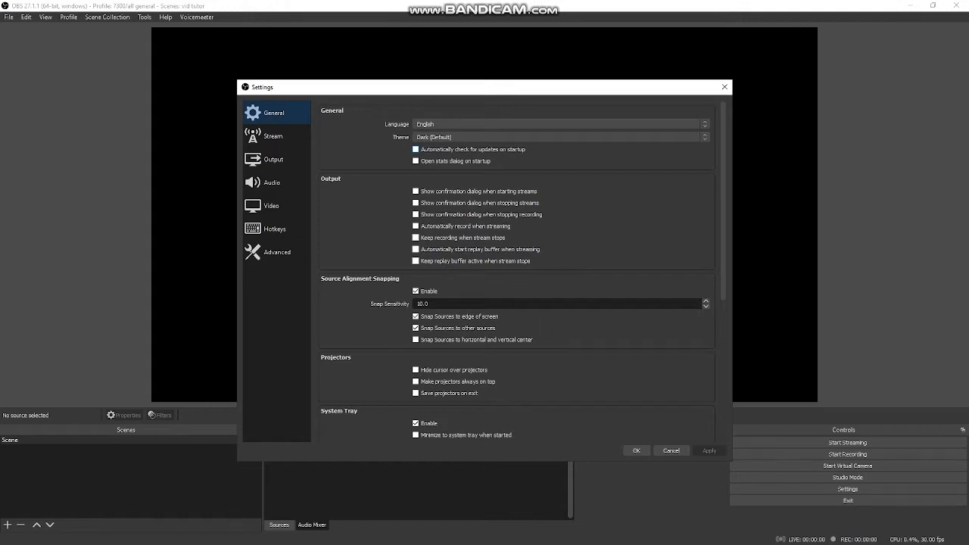
click(272, 136)
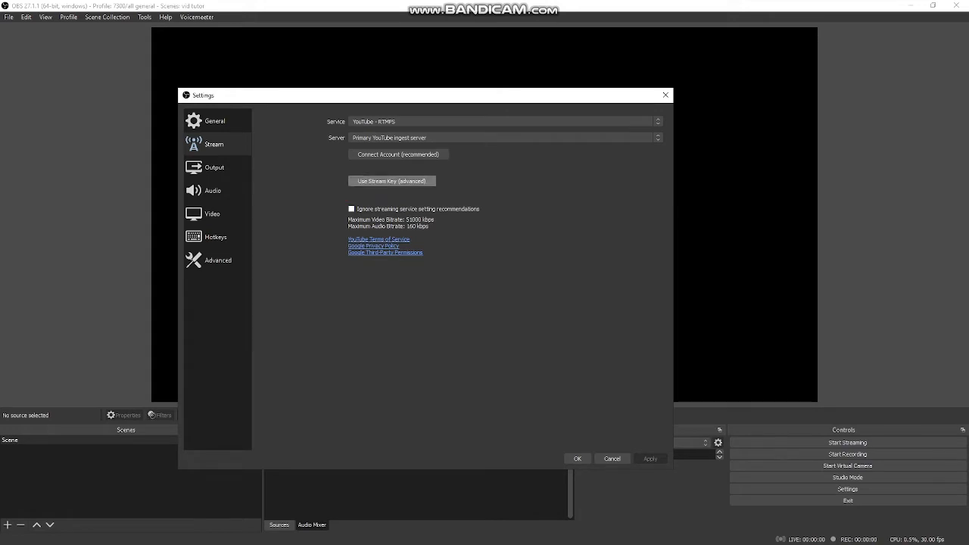
Paste the YouTube stream key into the Stream Key field and apply the streaming settings
click(390, 180)
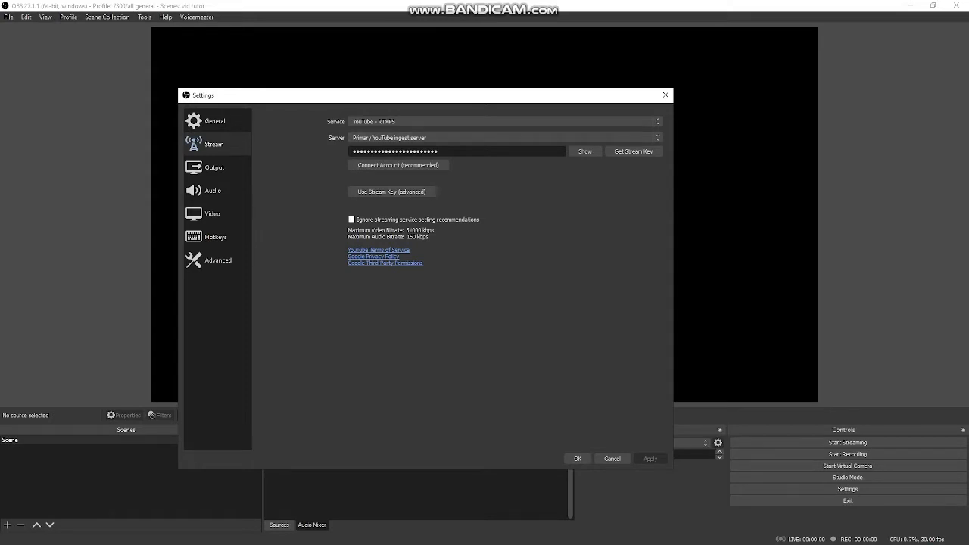
right_click(458, 152)
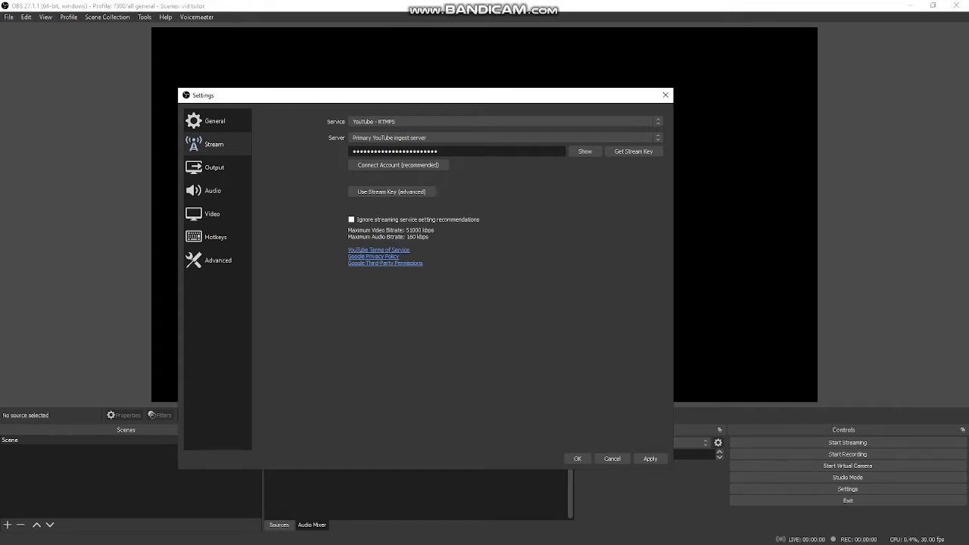
click(215, 166)
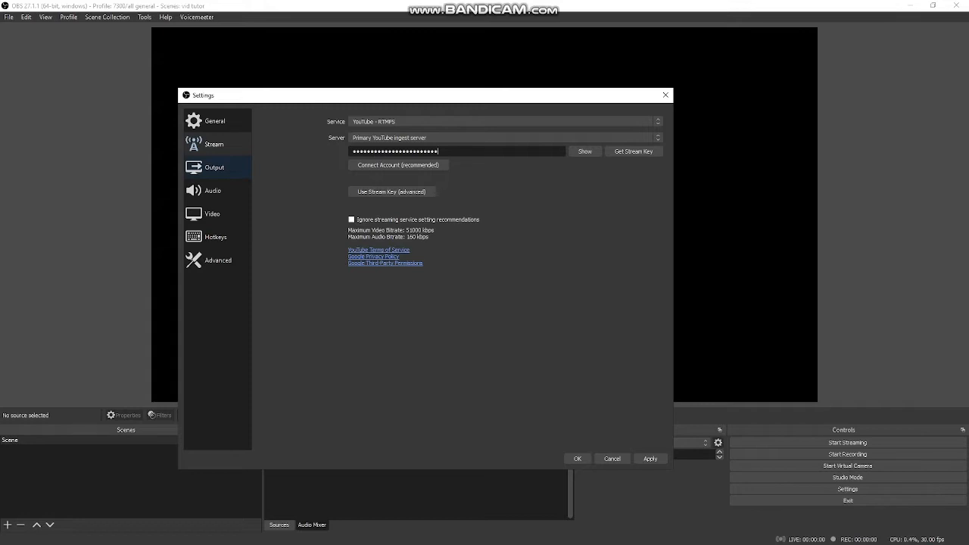
Show the Output settings page in Simple mode with bitrate, encoder and recording options
click(215, 166)
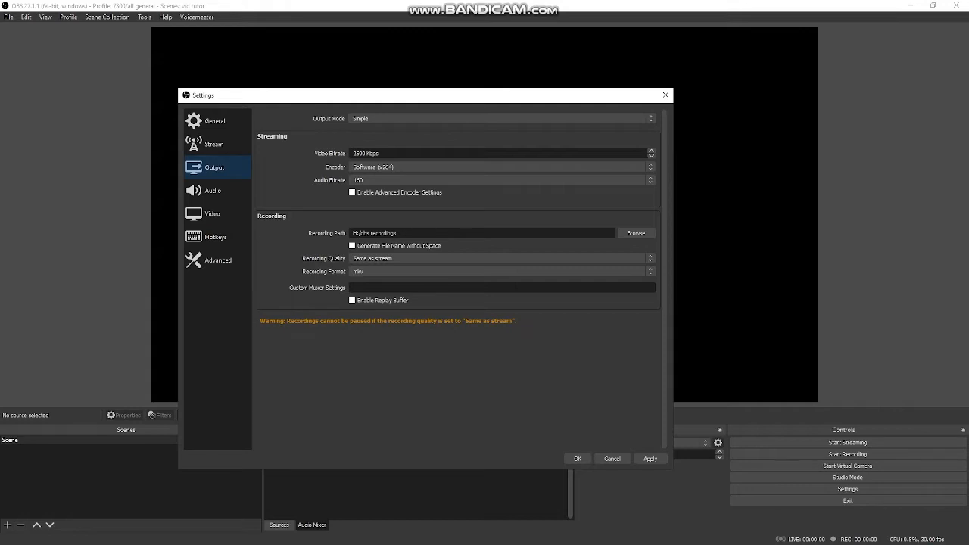
click(211, 191)
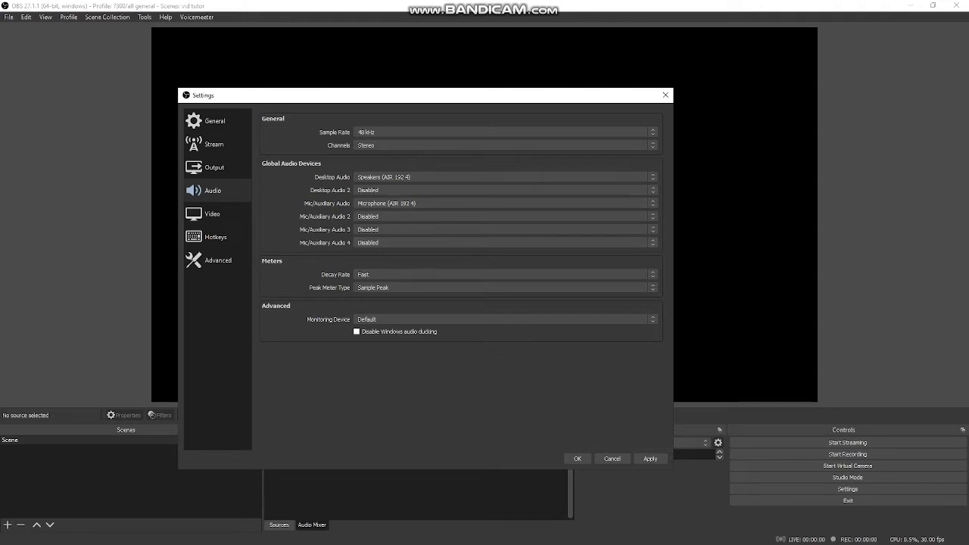
Show the Video settings page with 1920x1080 base canvas and 1280x720 output at 30 FPS
click(212, 213)
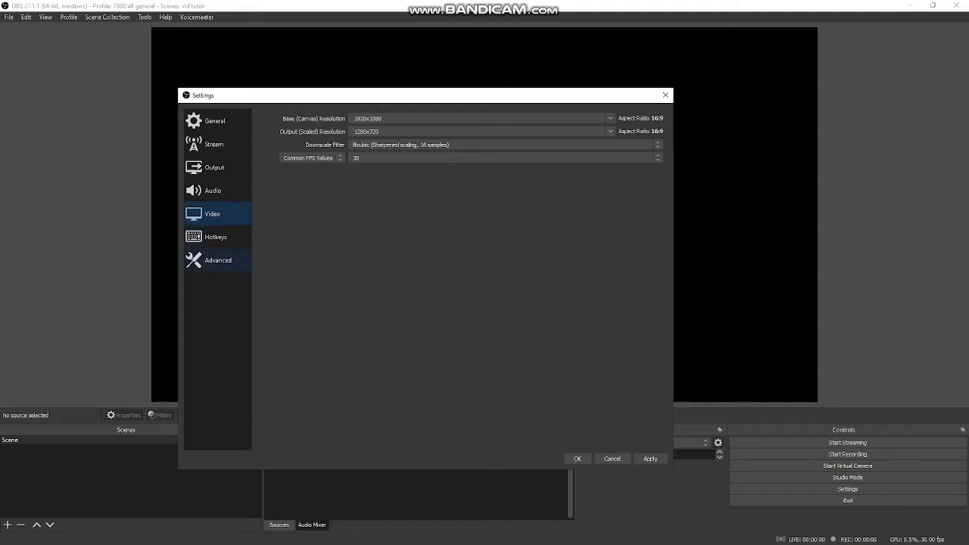
Review the Advanced settings page, then accept all settings with OK
click(218, 260)
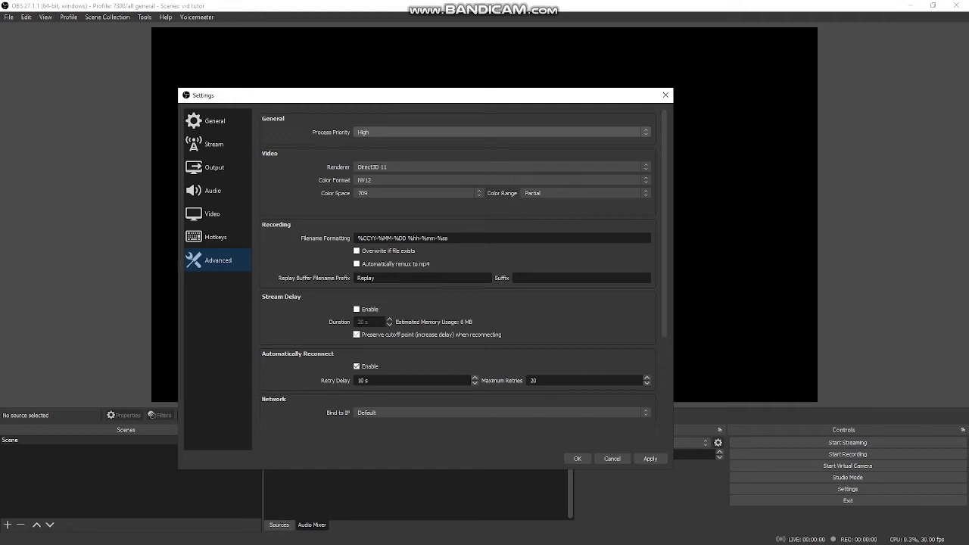
click(502, 132)
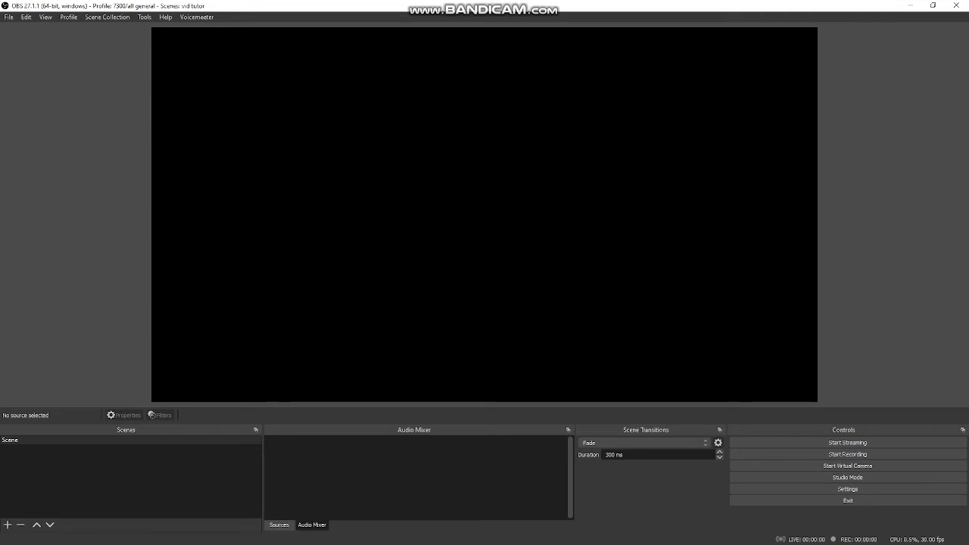
Create a new scene collection named 'HF Stream' via Scene Collection > New
click(106, 17)
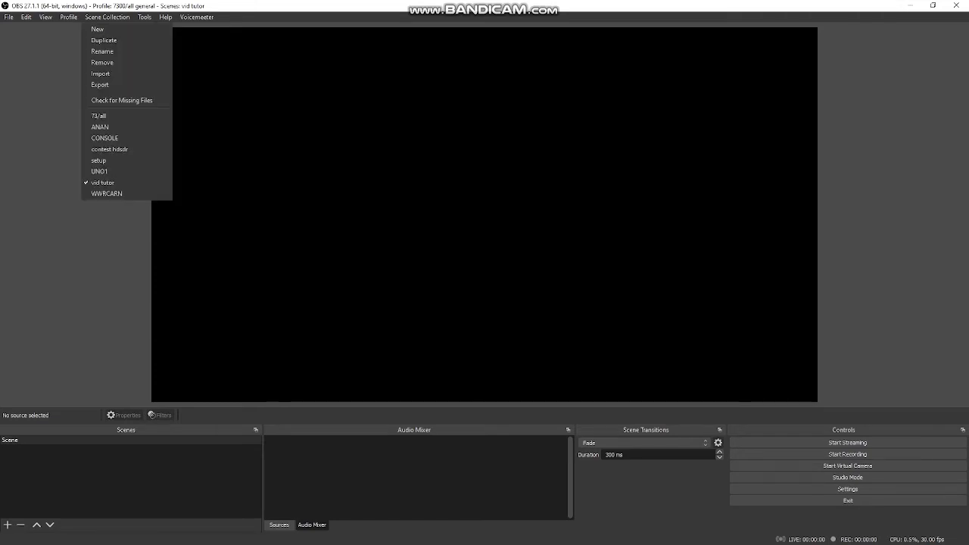
click(97, 28)
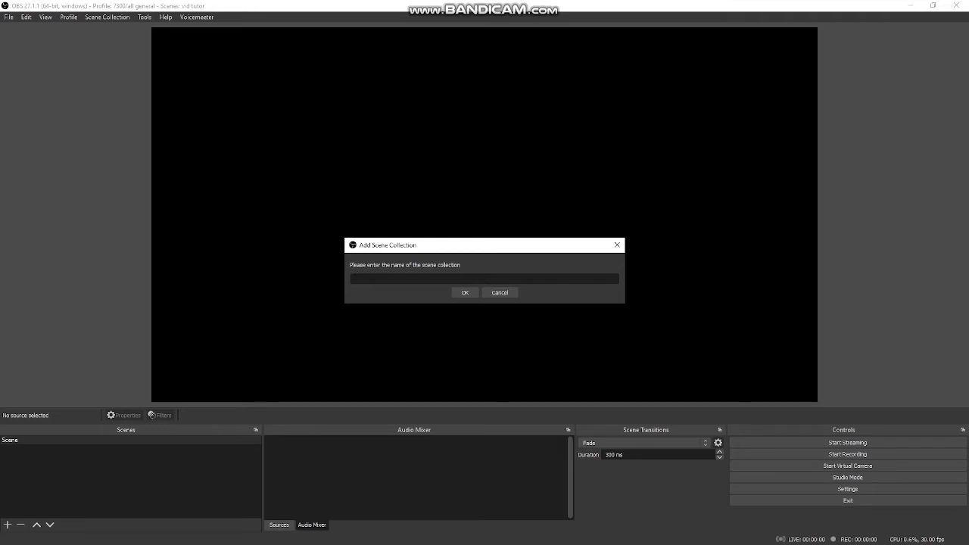
text(HF)
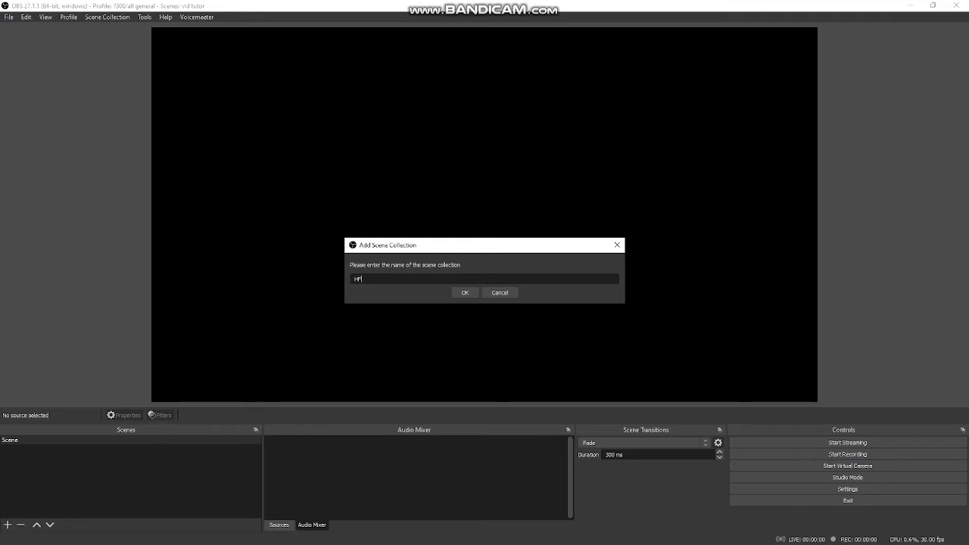
text(St)
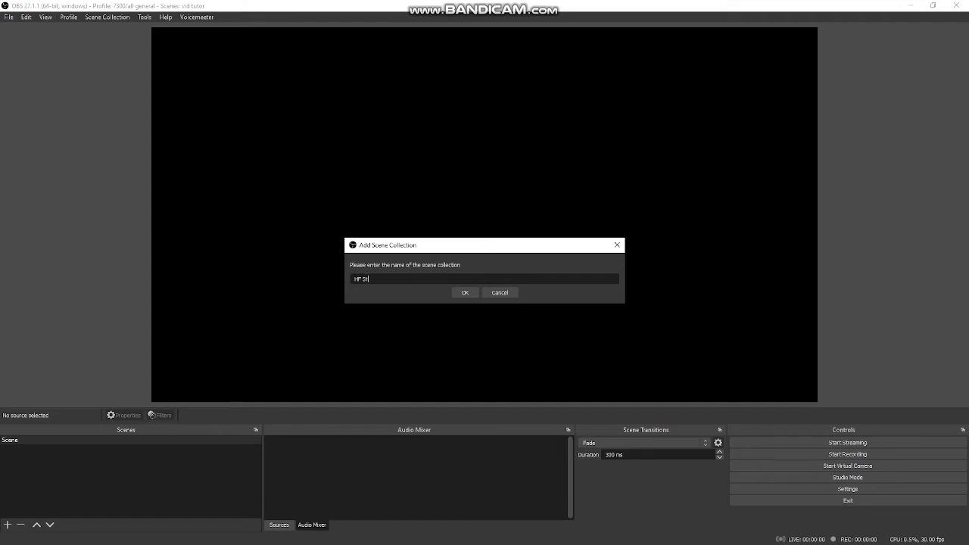
text(ream)
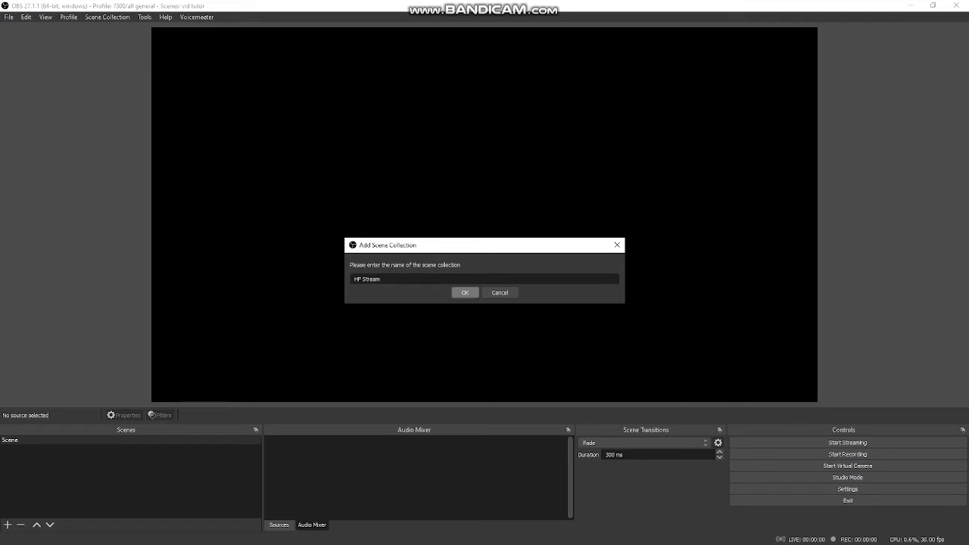
click(464, 292)
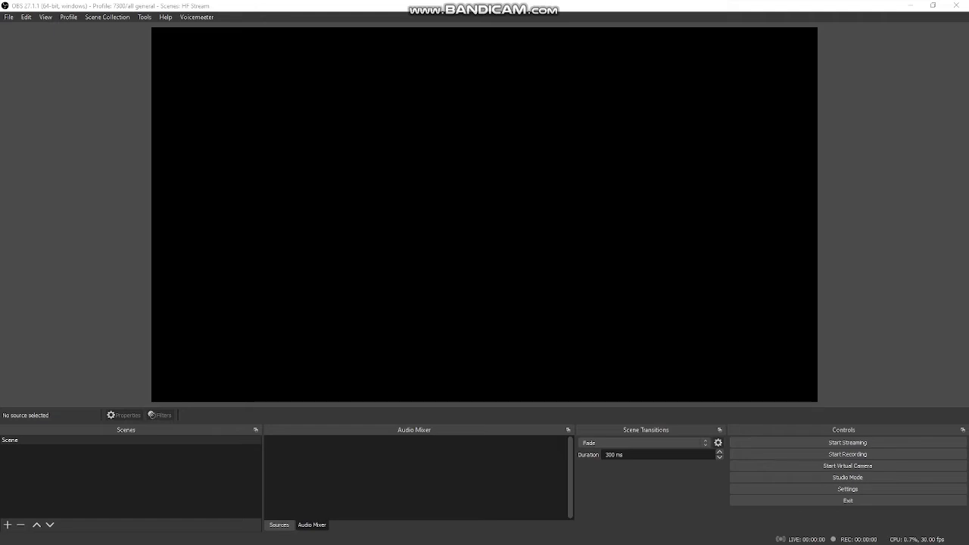
Add a scene named 'Panadapter' to the HF Stream collection
click(6, 524)
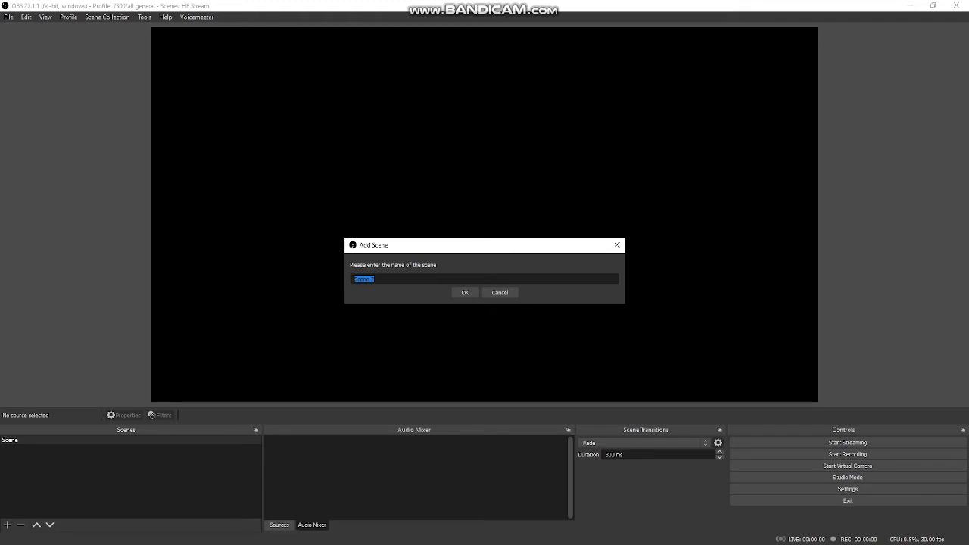
text(Panad)
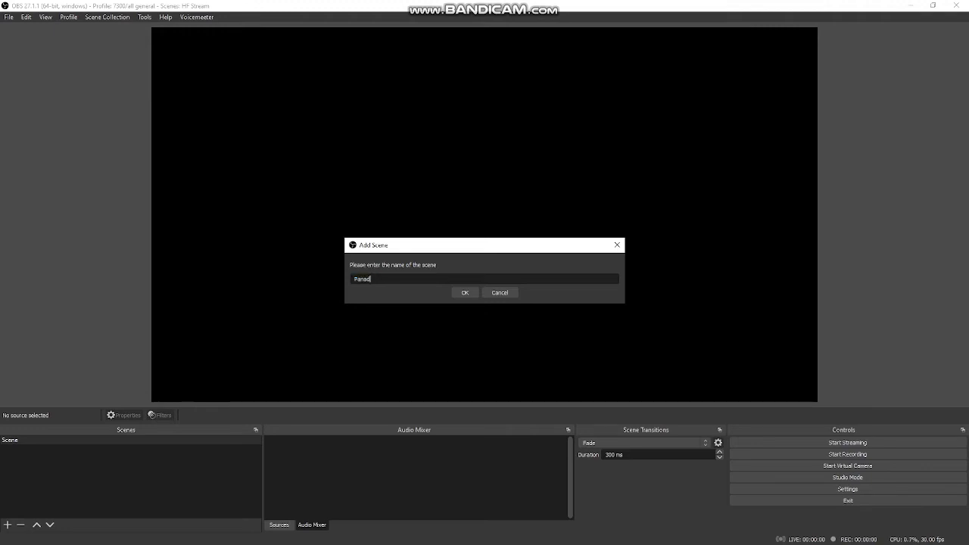
text(apter)
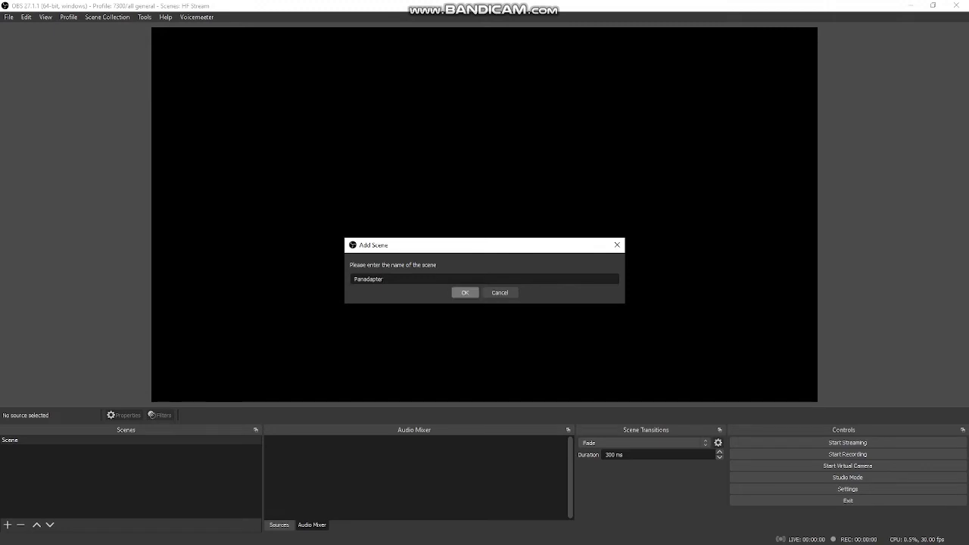
click(465, 292)
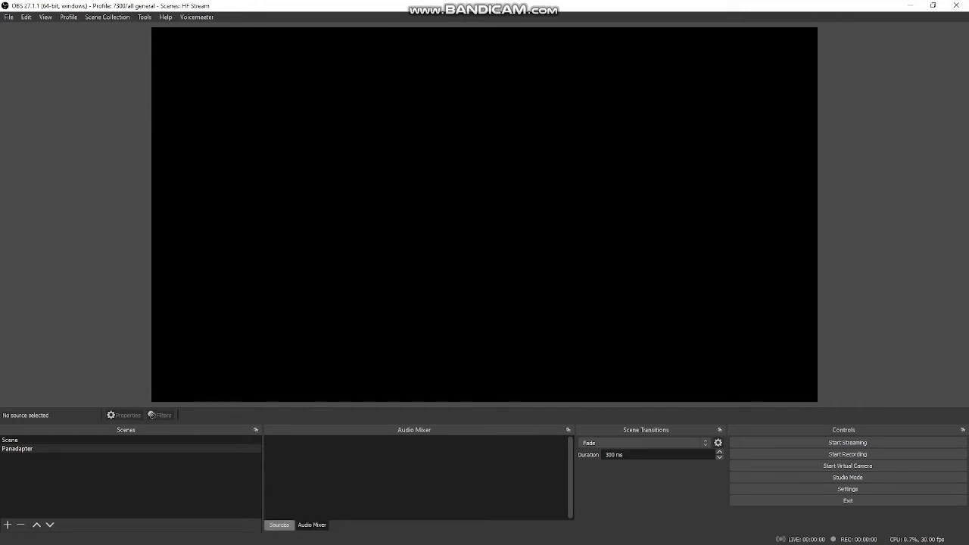
Begin a Display Capture source for Panadapter and name it 'Display Spectrum'
click(279, 524)
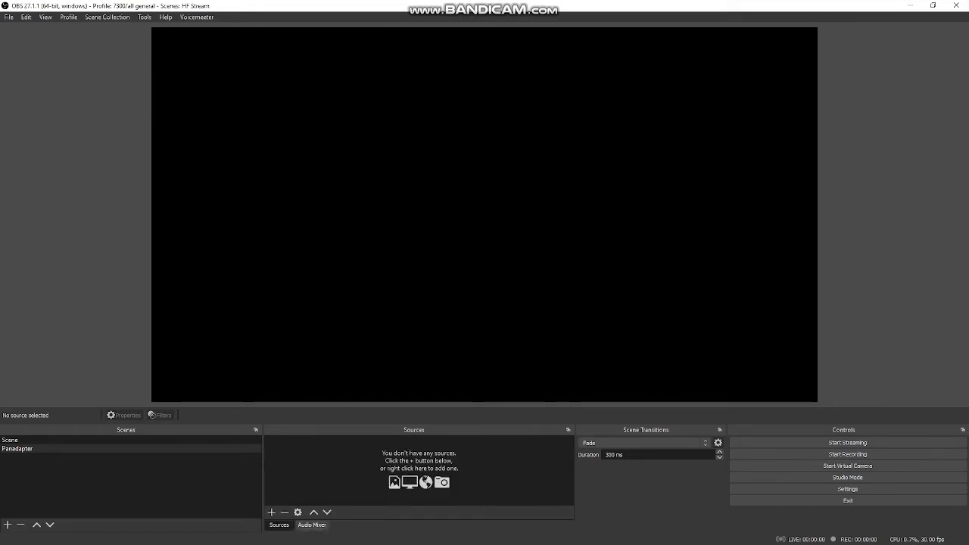
click(279, 524)
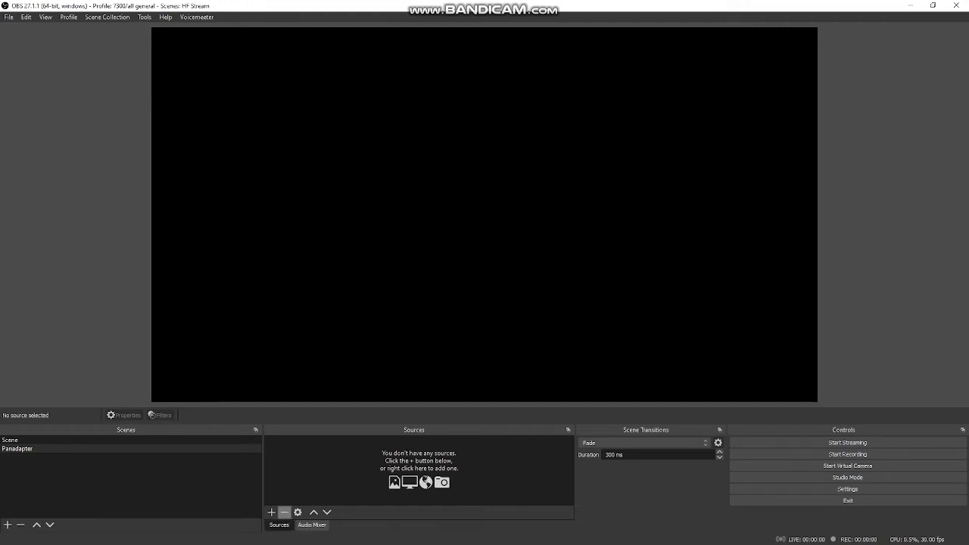
mouse_move(271, 511)
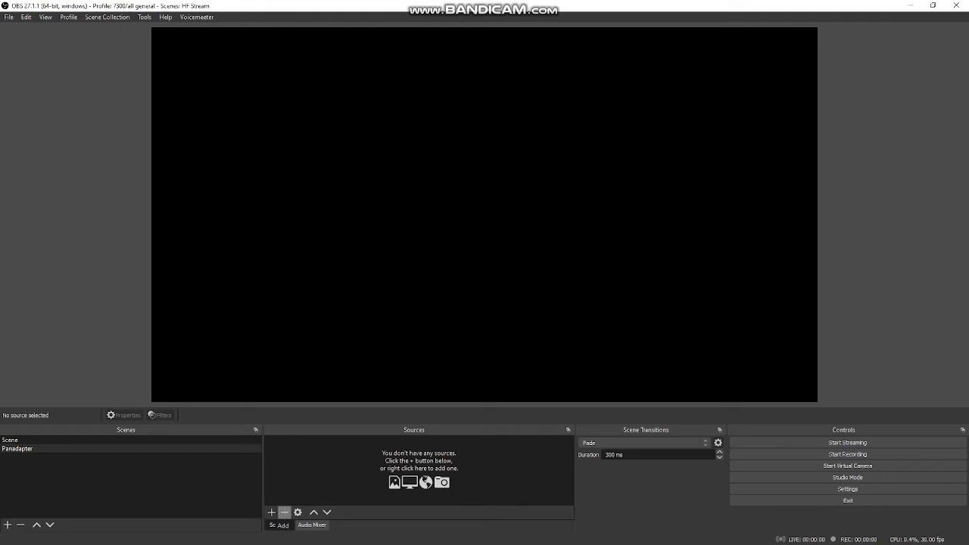
click(270, 511)
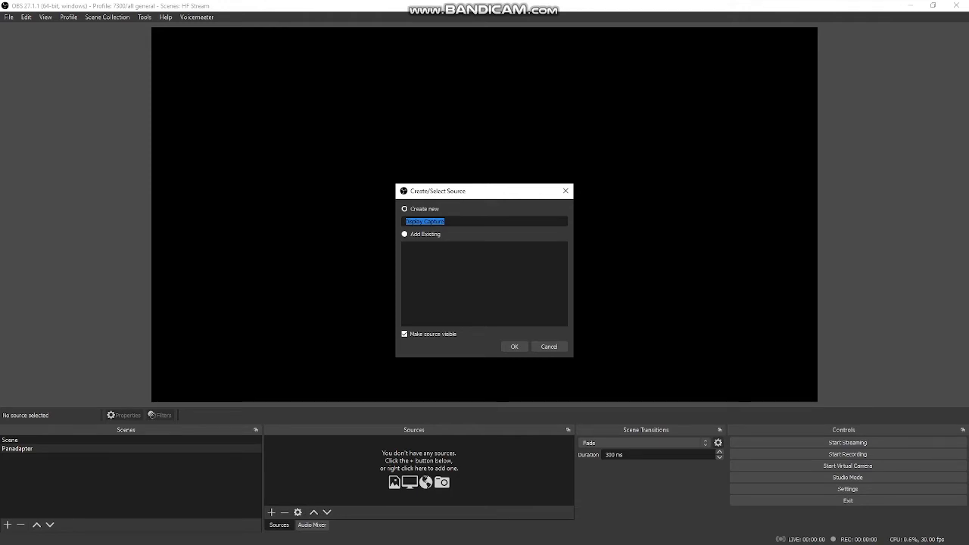
text(Display)
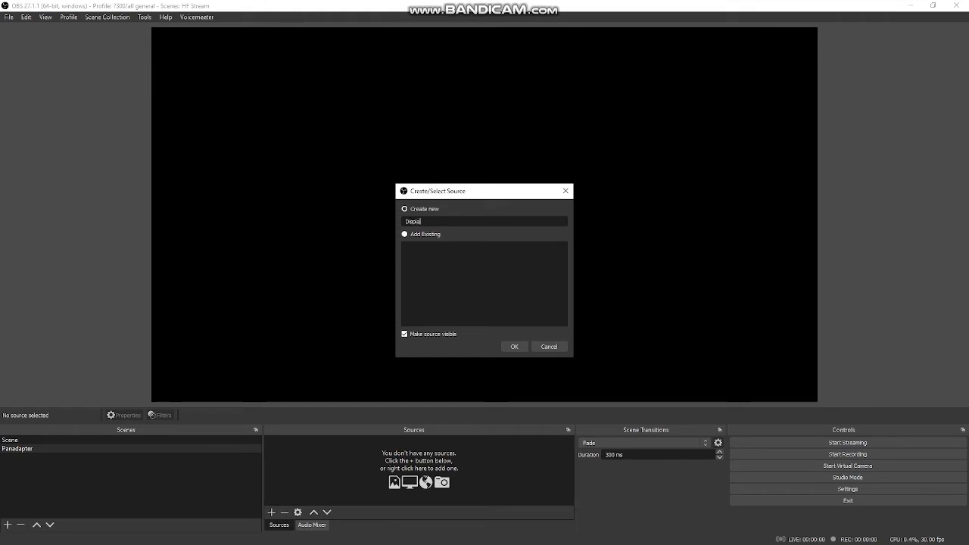
text(1)
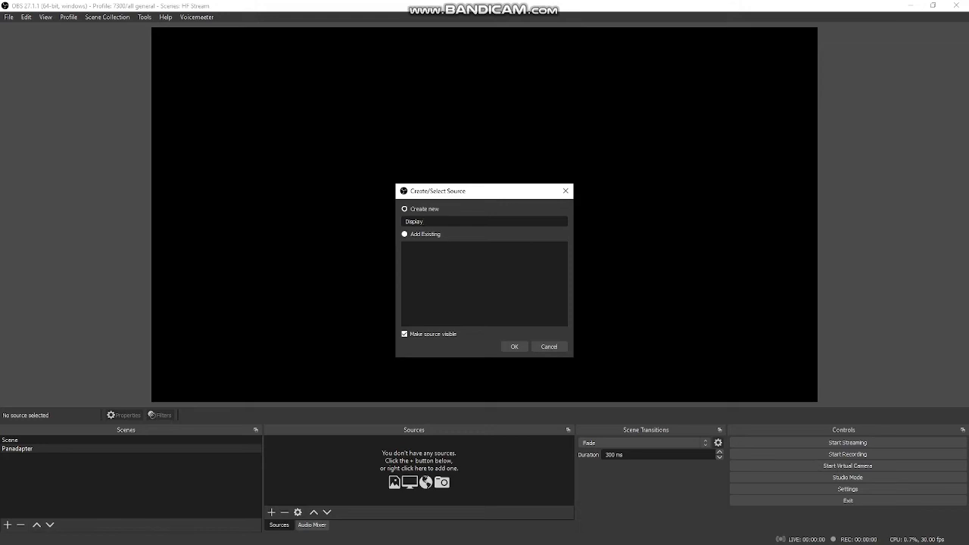
text(Spect)
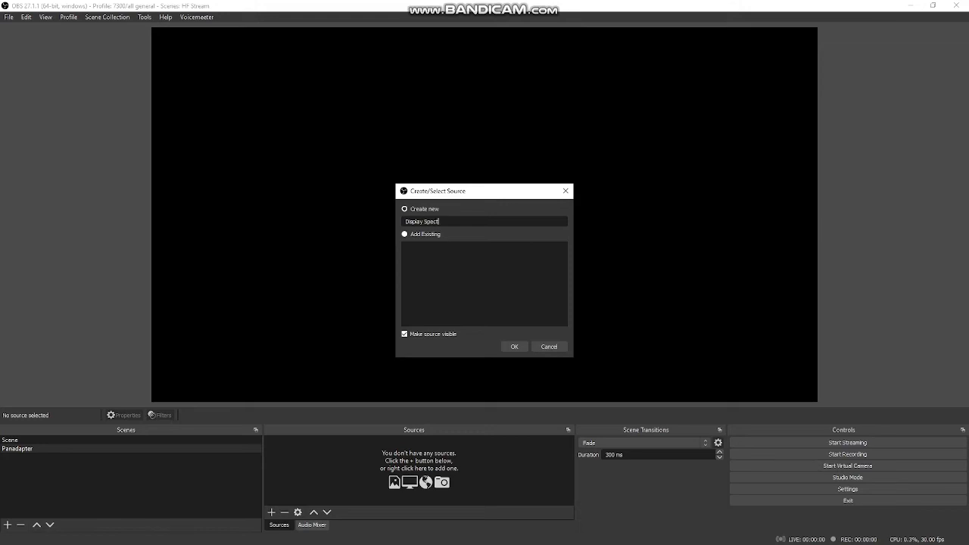
text(rum)
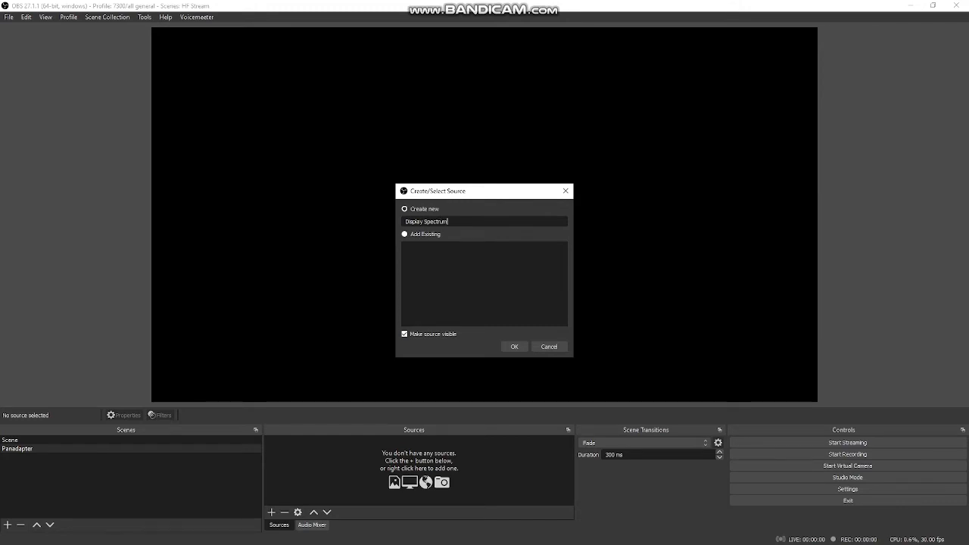
Confirm the Display Spectrum source showing the SDR spectrum, then begin adding another scene
click(514, 345)
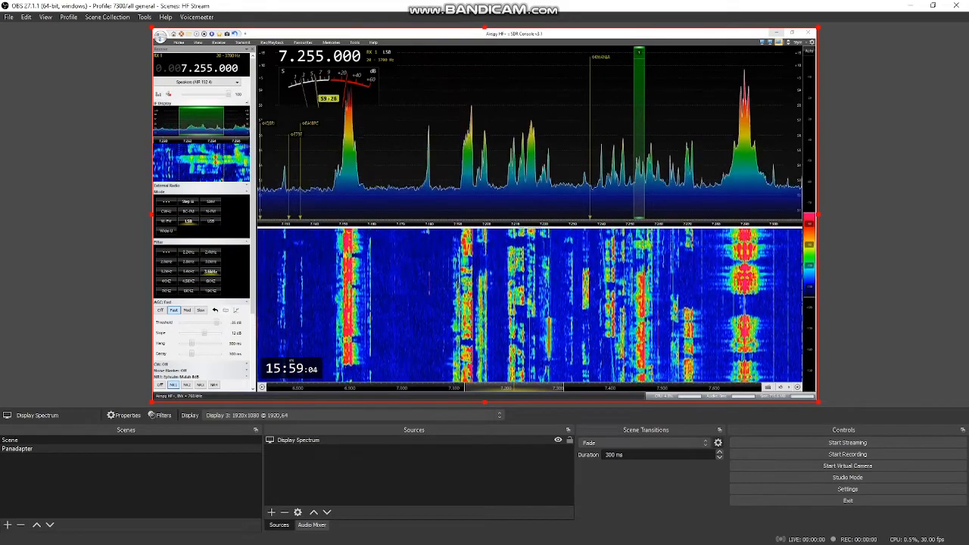
click(6, 524)
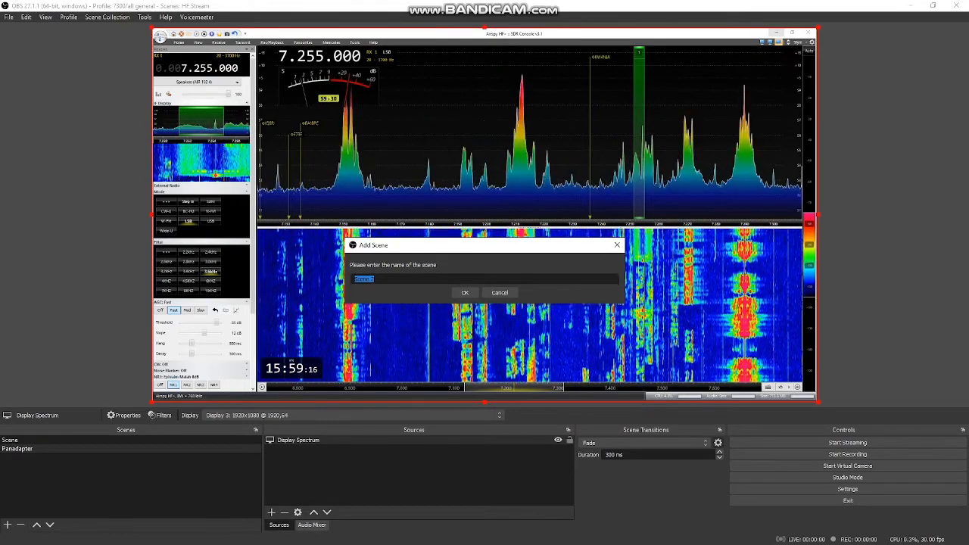
Create a scene named 'Desk' and start adding a Video Capture Device source to it
text(Desk)
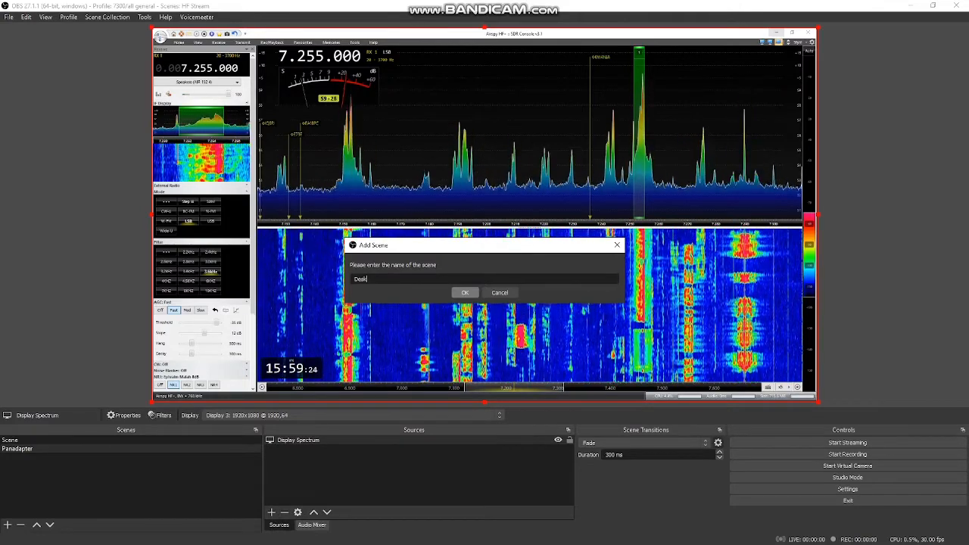
click(464, 292)
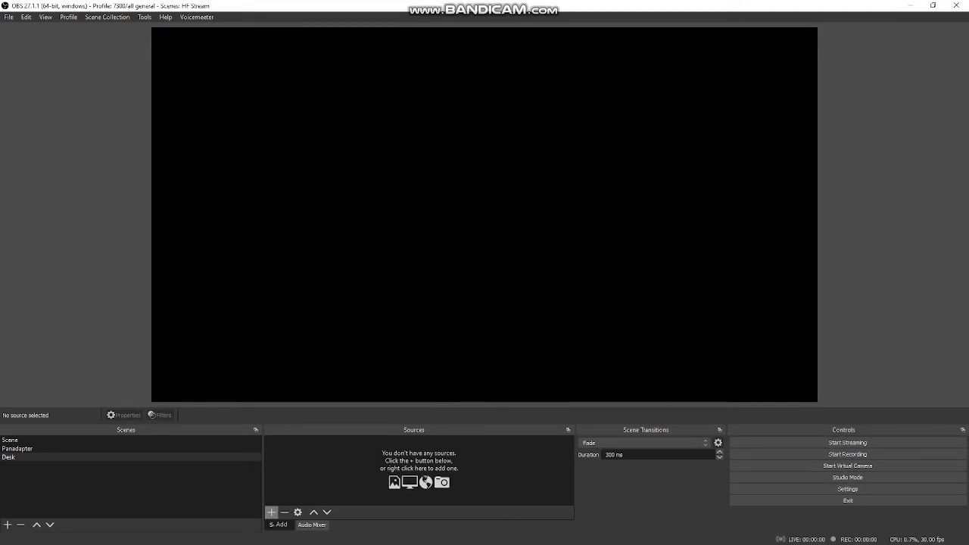
click(270, 512)
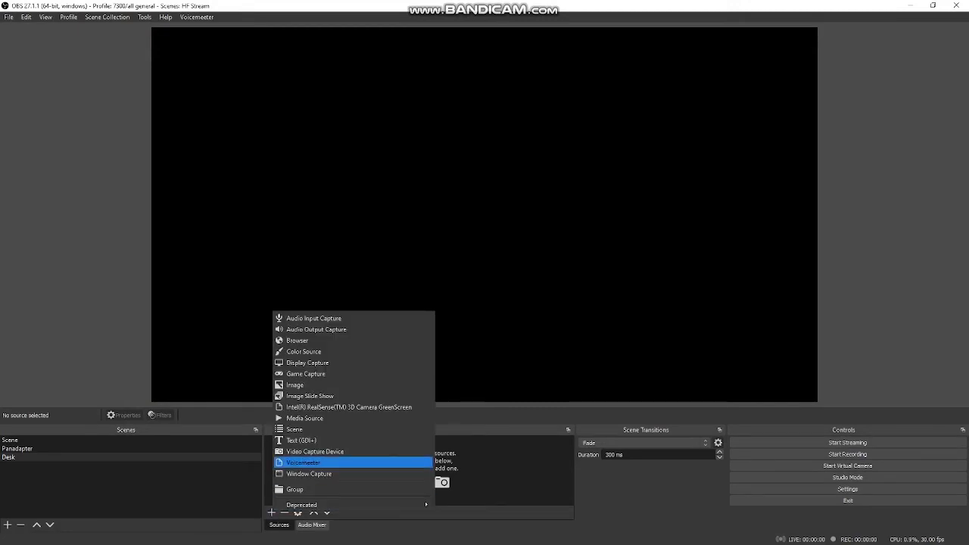
mouse_move(314, 451)
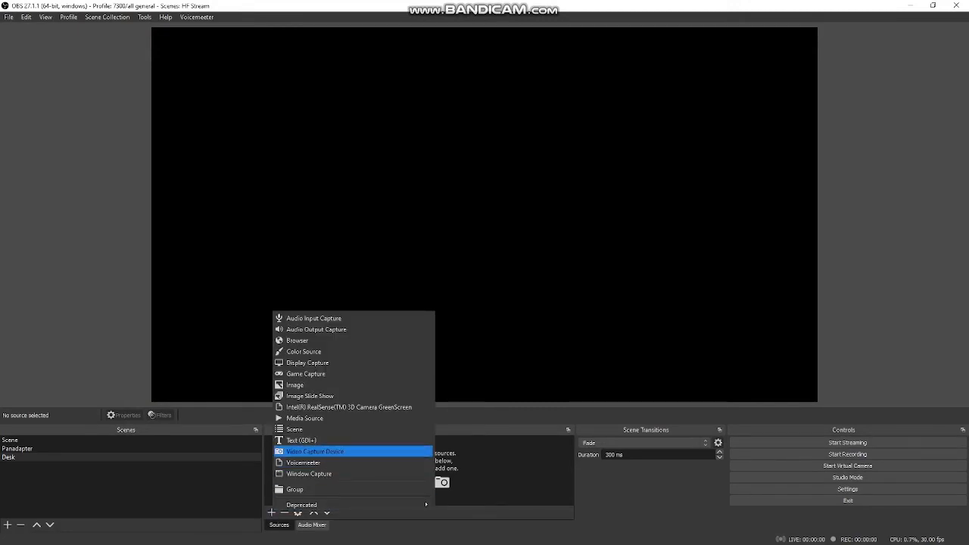
click(315, 451)
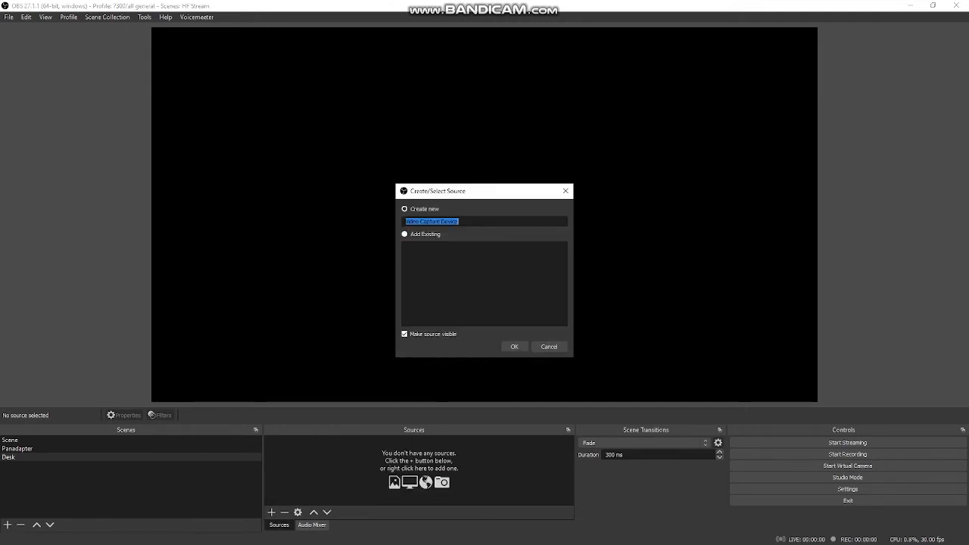
Add a source named 'Hardware' using the FULL HD 1080P Webcam device
text(Hardware)
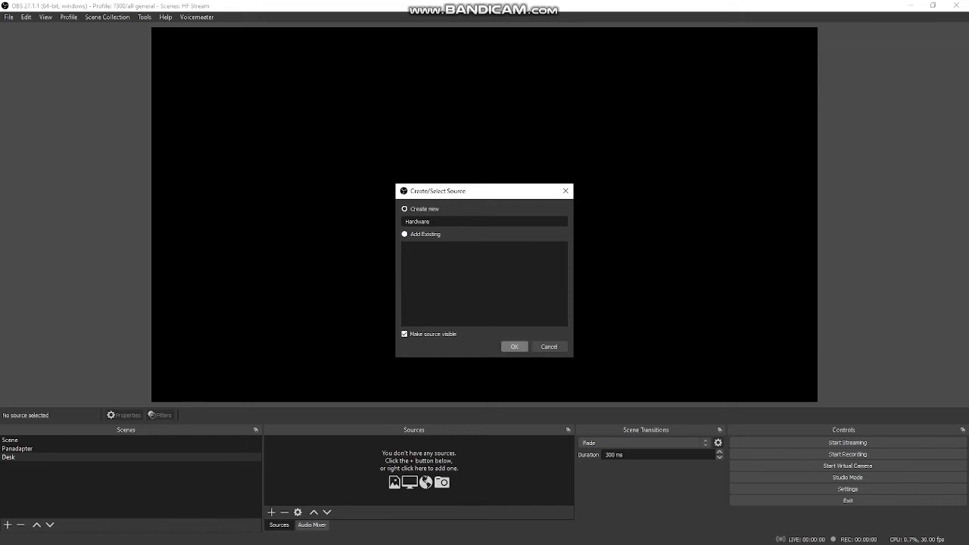
click(514, 345)
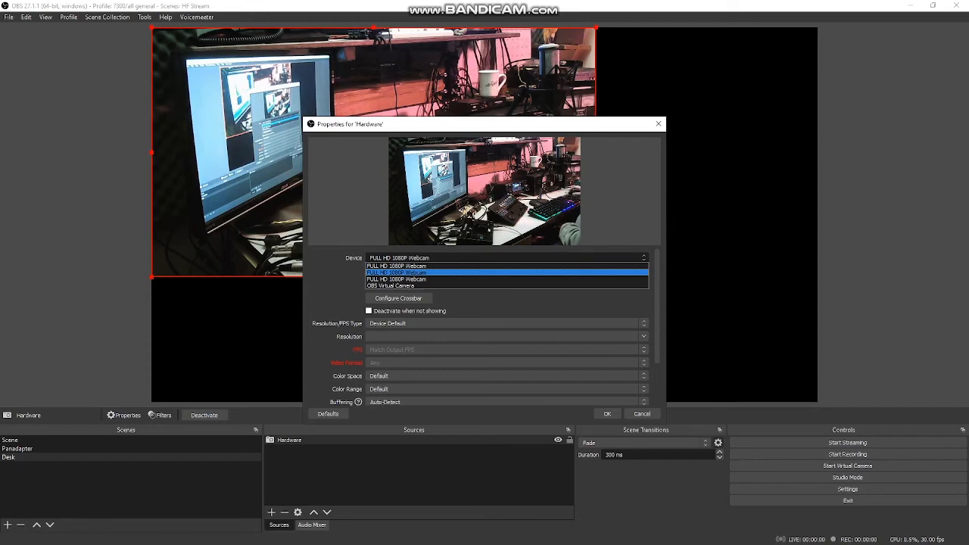
click(606, 413)
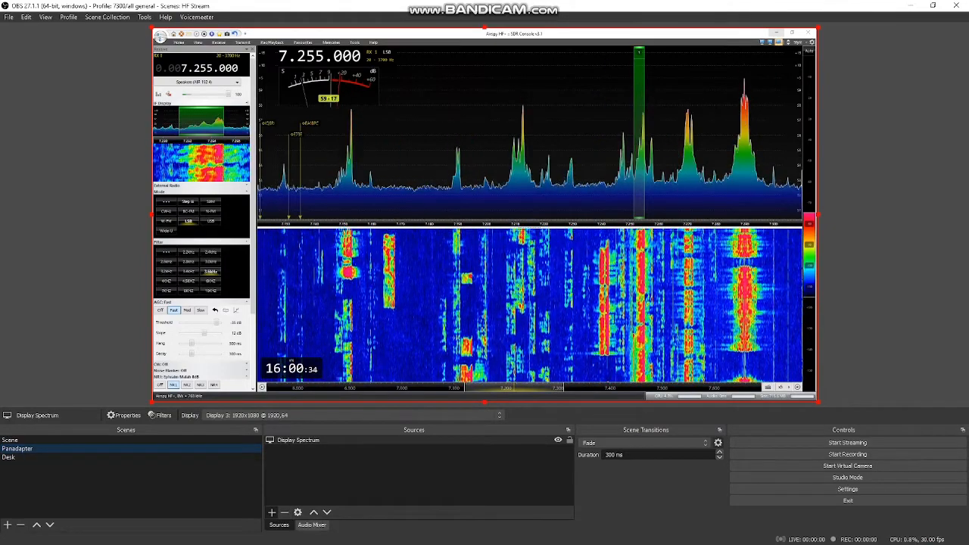
Add the existing Hardware webcam source to the Panadapter scene and show the Audio Mixer
click(273, 512)
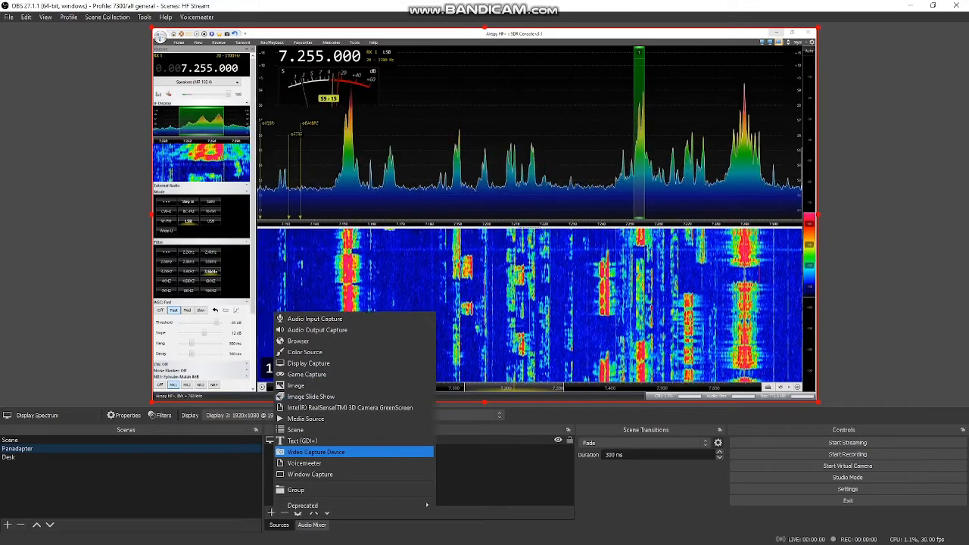
click(315, 451)
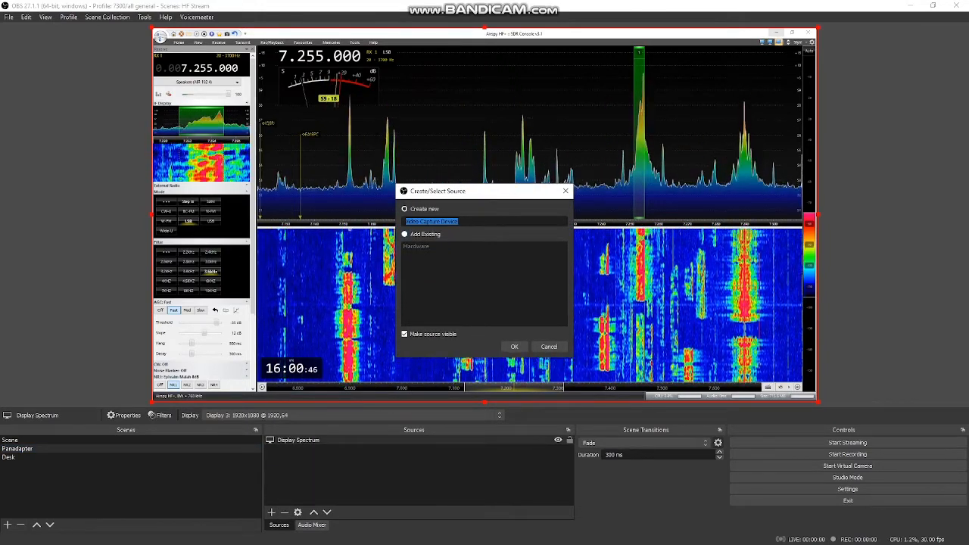
click(405, 233)
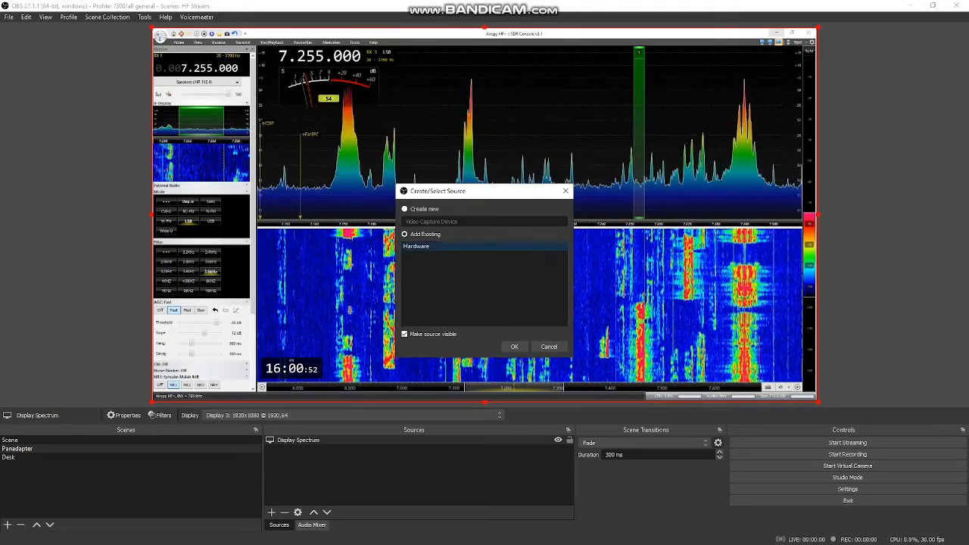
click(514, 345)
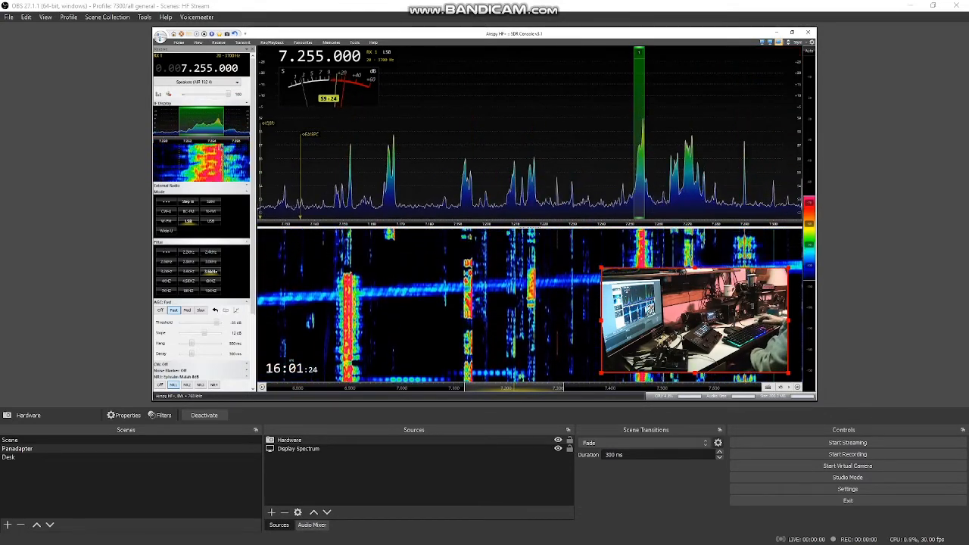
click(311, 524)
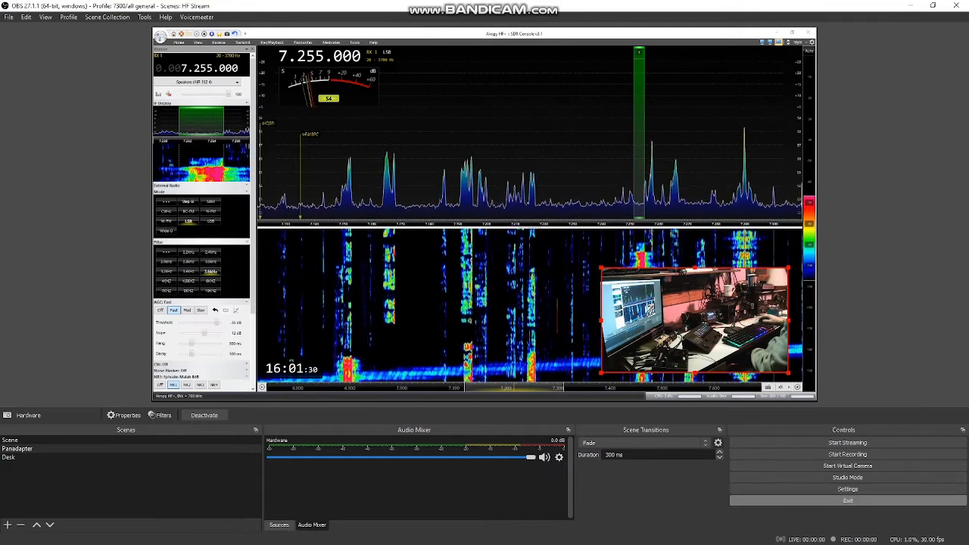
Set Desktop Audio to Speakers (AIR 192 4) and Mic/Aux to Microphone (AIR 192 4)
click(848, 487)
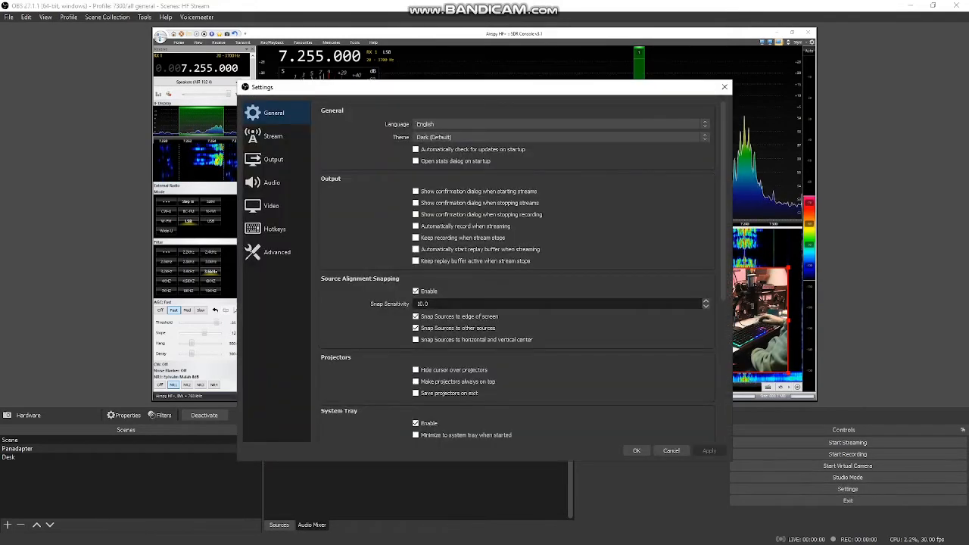
click(272, 182)
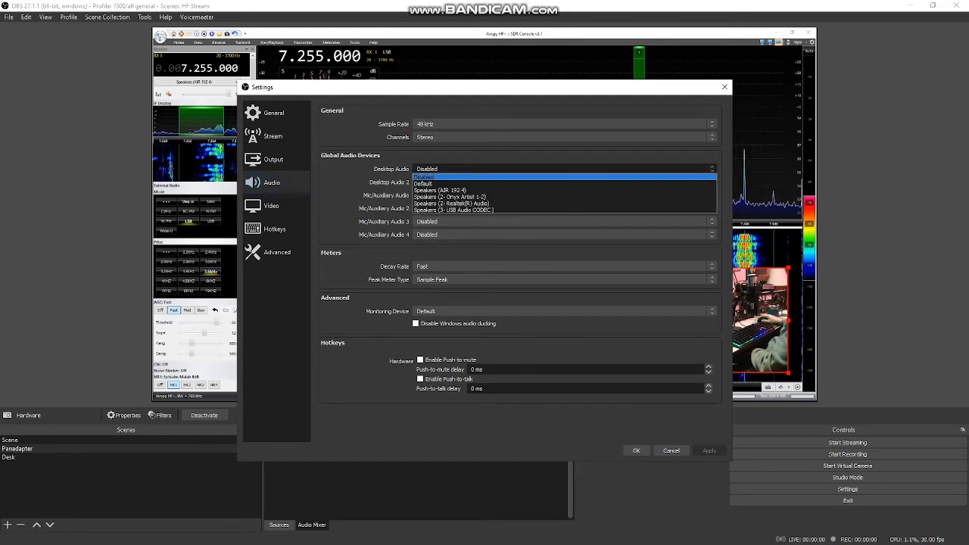
click(438, 189)
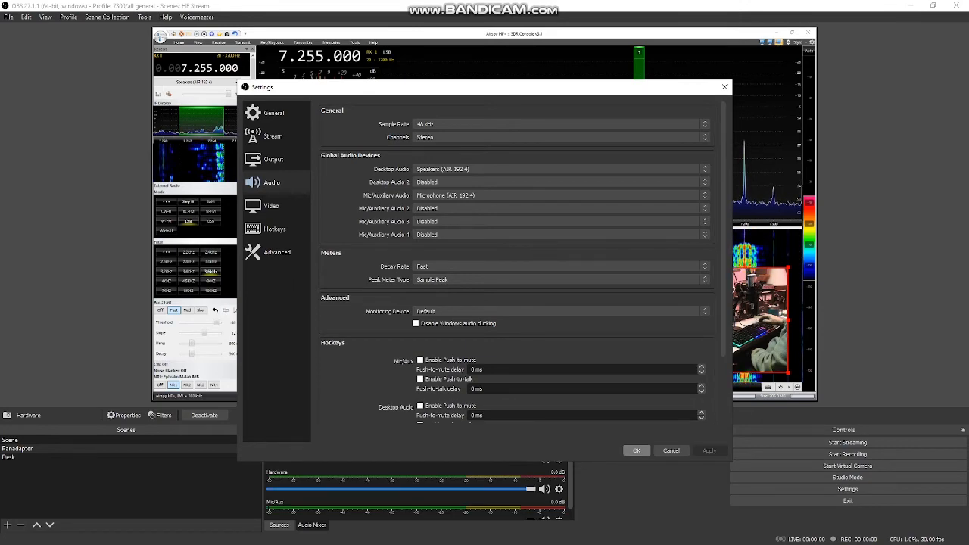
click(636, 451)
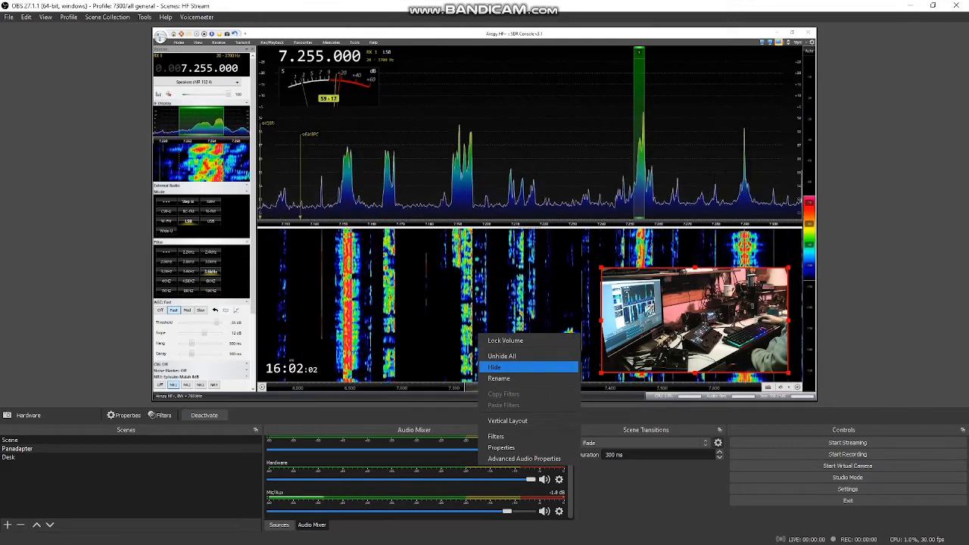
Hide the Hardware channel from the audio mixer, leaving Desktop Audio and Mic/Aux
click(501, 355)
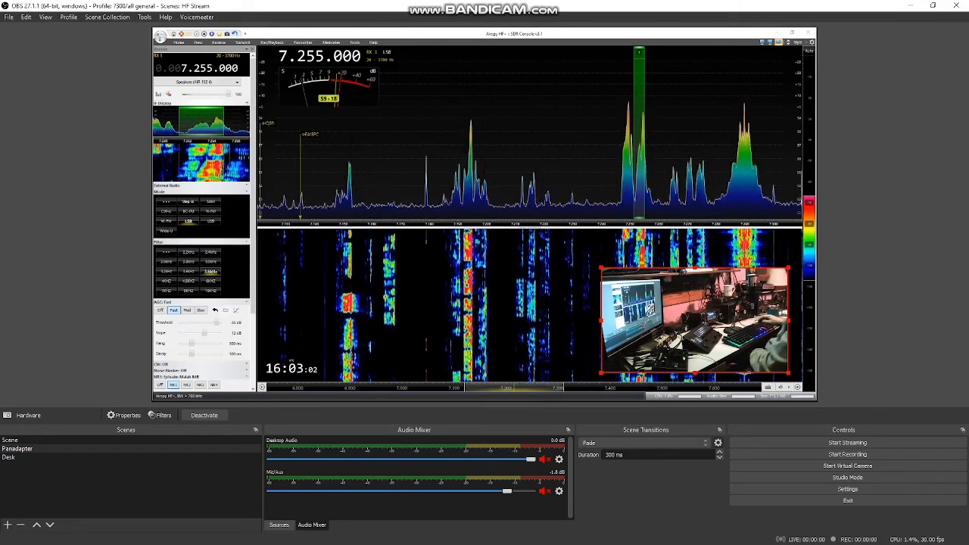
right_click(559, 491)
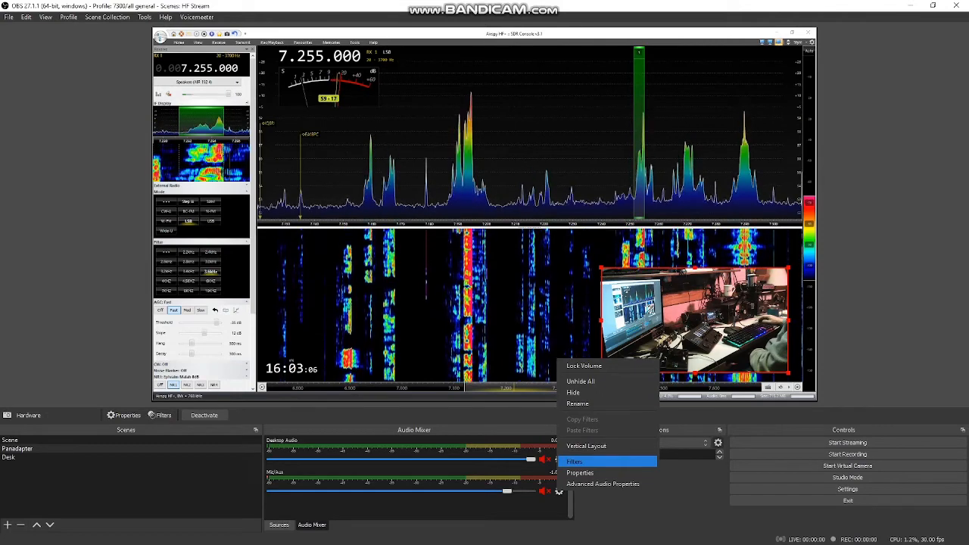
mouse_move(602, 484)
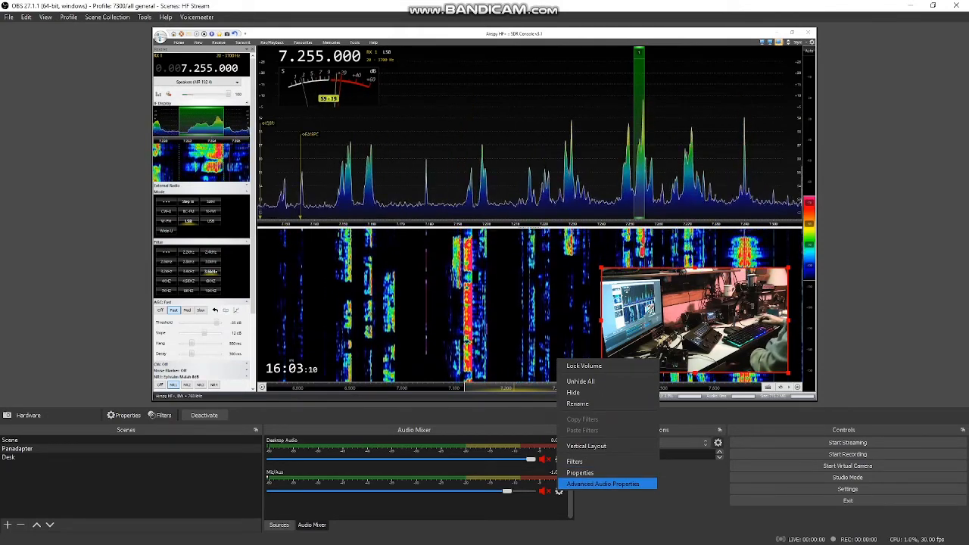
click(602, 484)
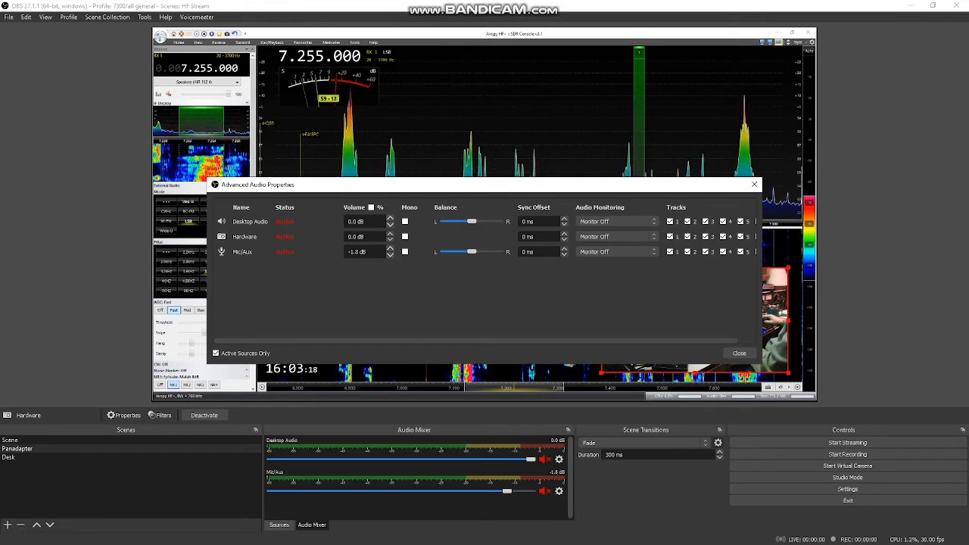
click(405, 252)
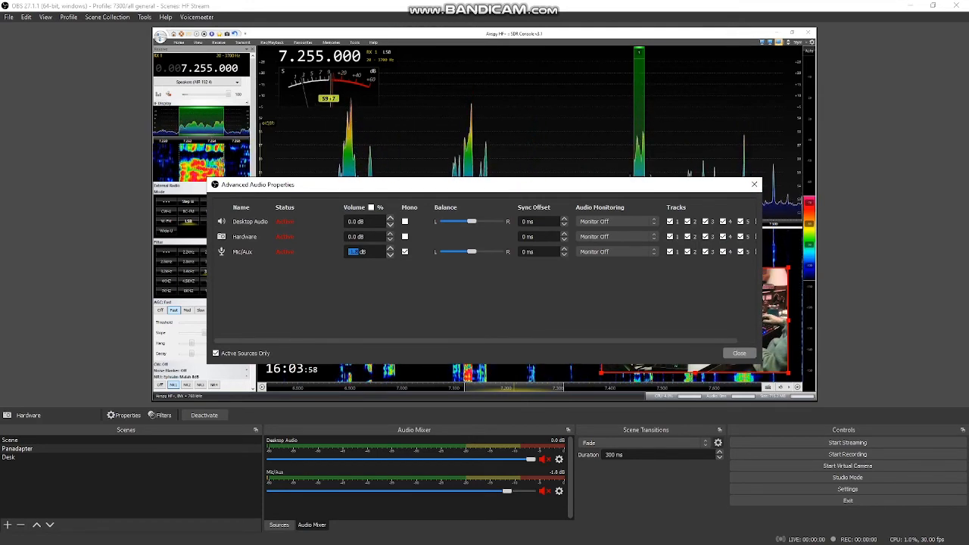
click(739, 352)
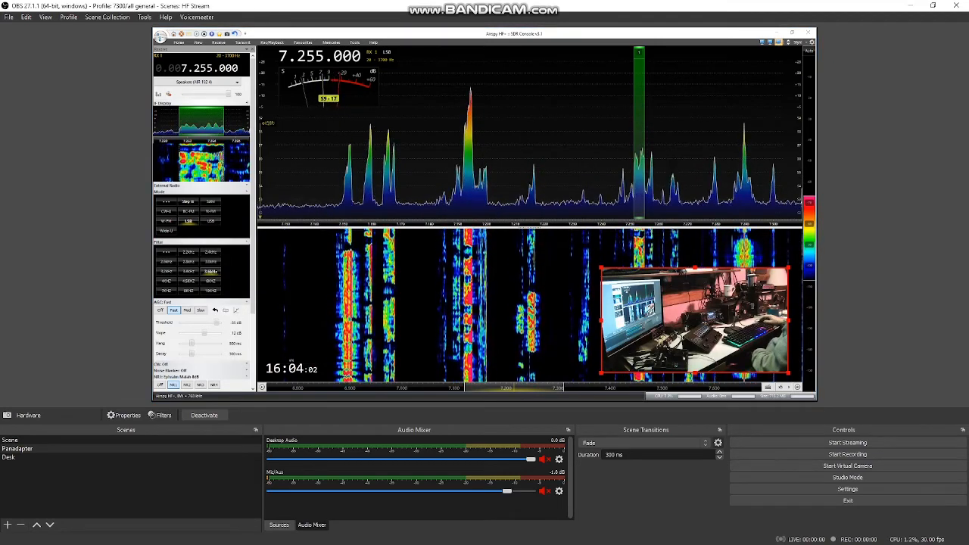
click(559, 460)
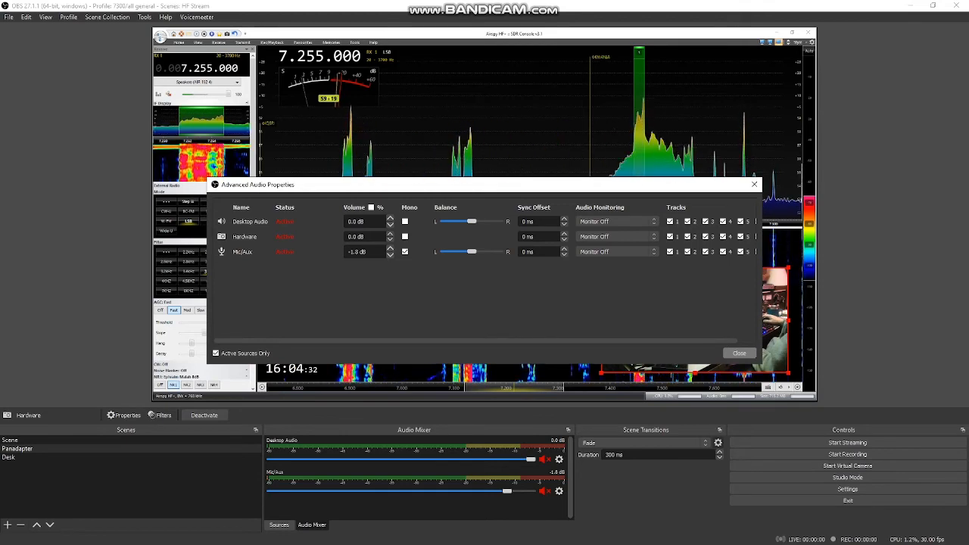
click(739, 352)
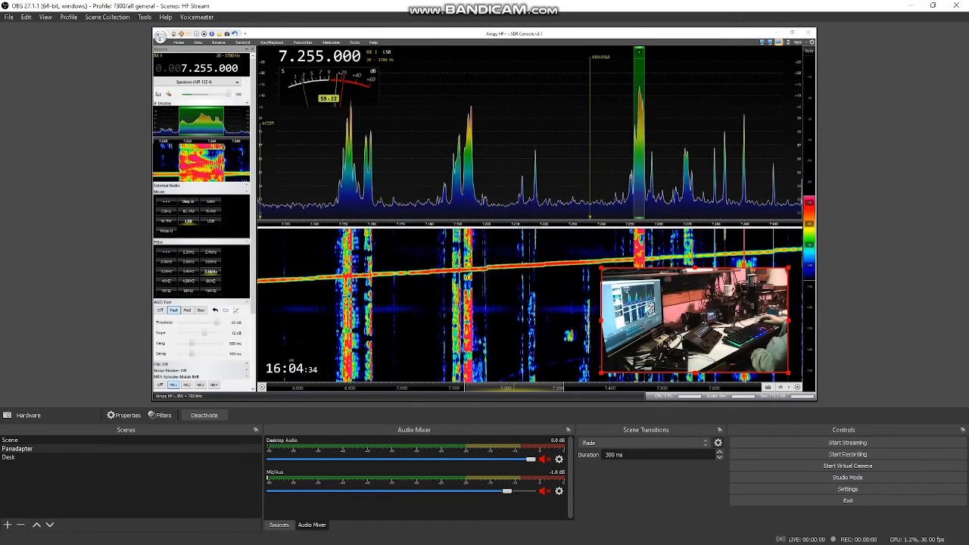
Start adding a VST 2.x Plug-in filter to the Mic/Aux input
click(558, 490)
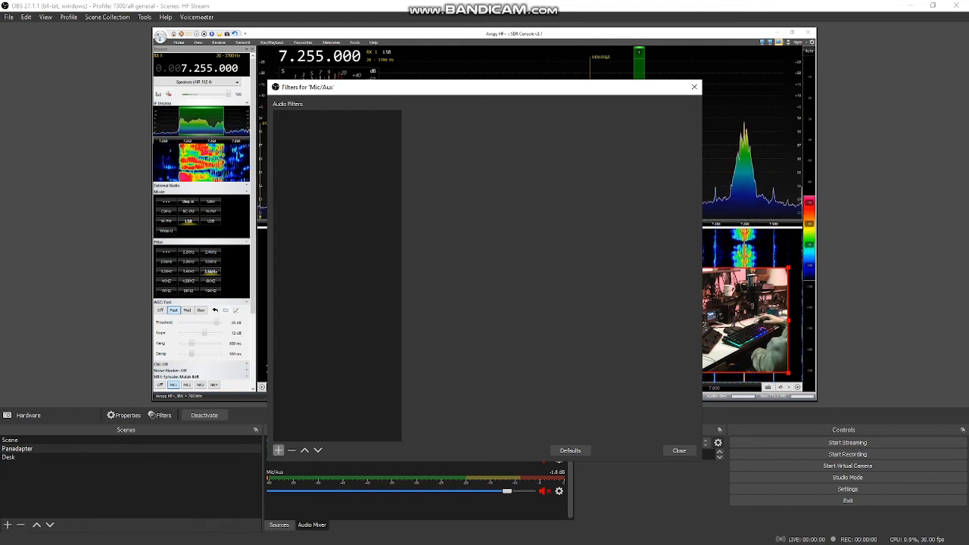
click(278, 451)
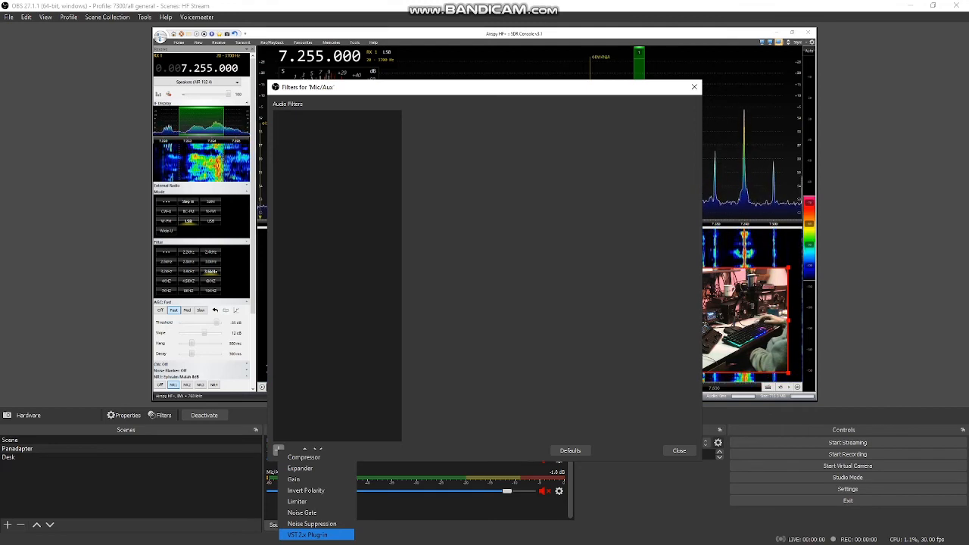
click(306, 534)
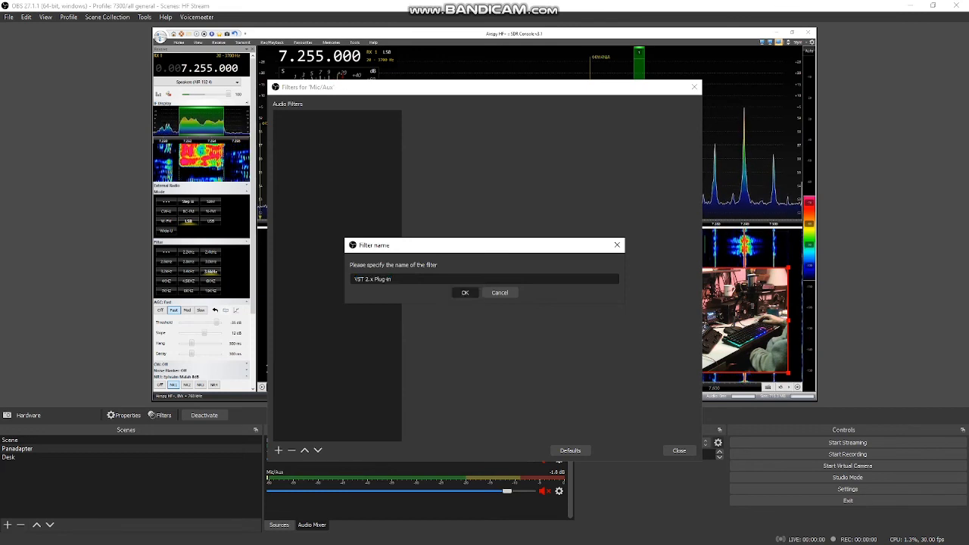
Load the reaeqstandalone ReaEQ plug-in into the new filter, check its interface, and close Filters
click(464, 292)
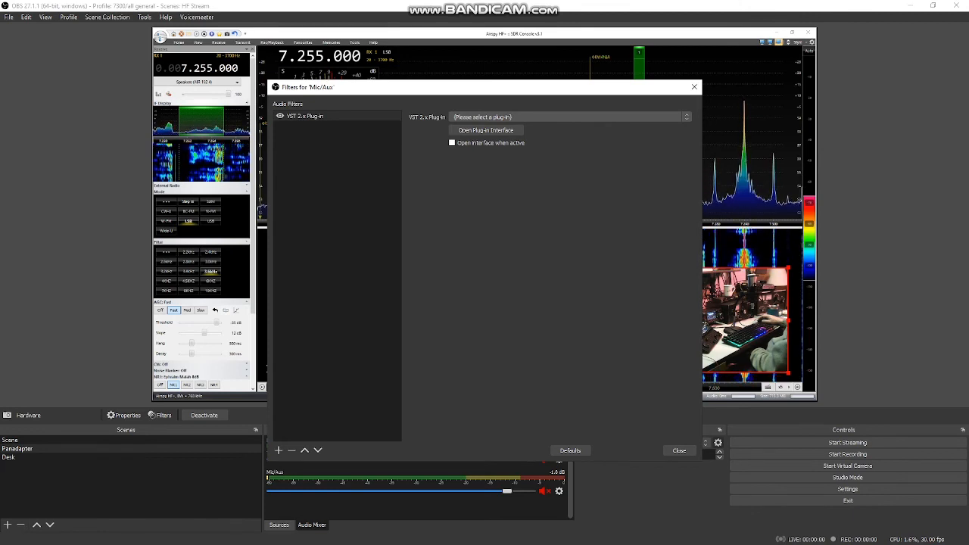
click(681, 117)
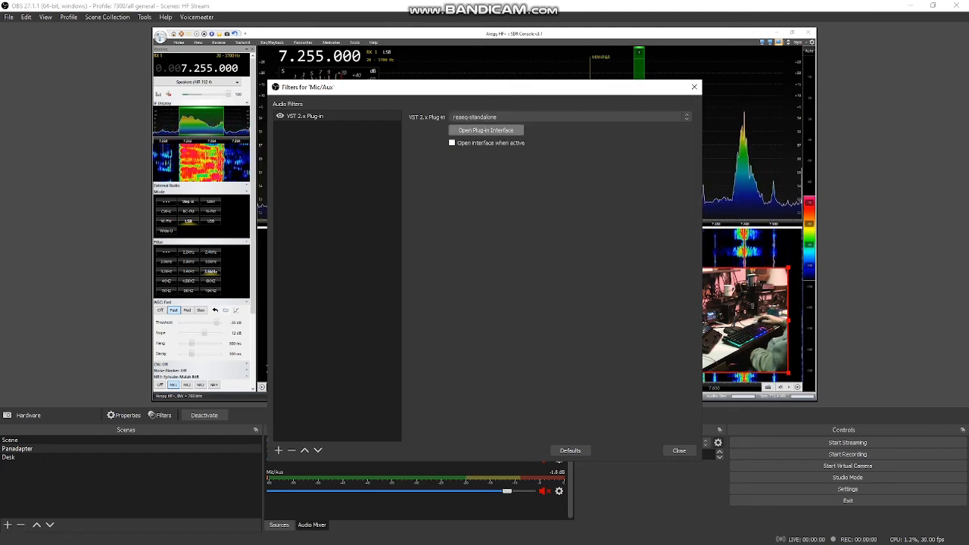
click(484, 130)
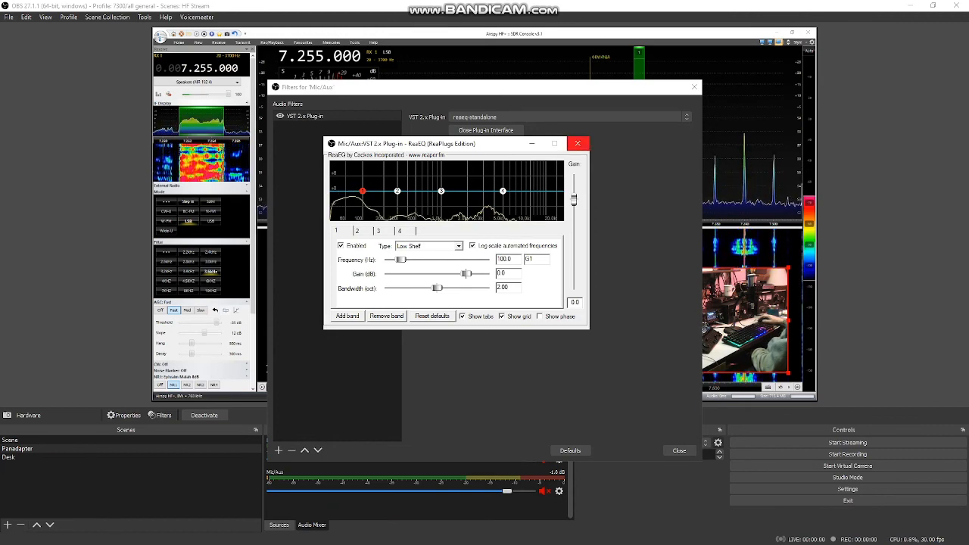
click(578, 142)
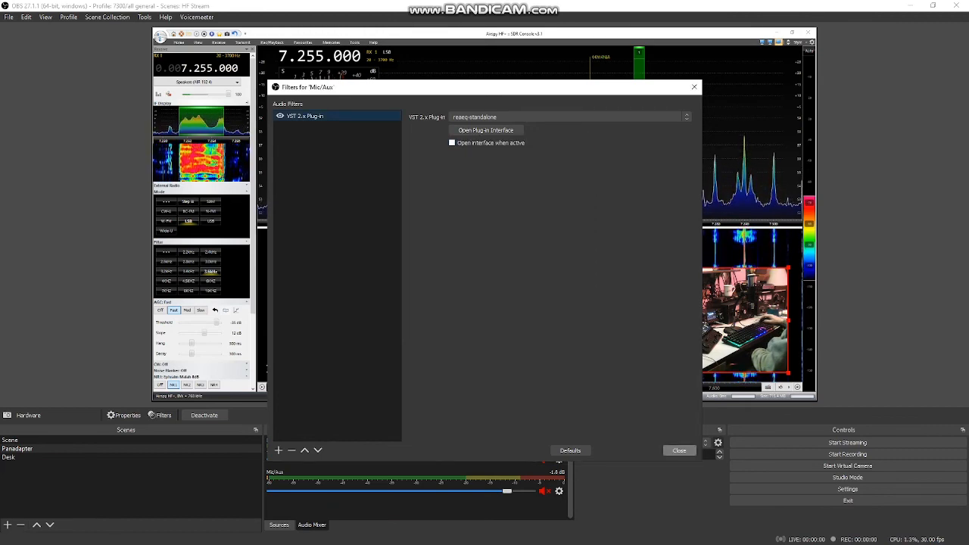
click(678, 449)
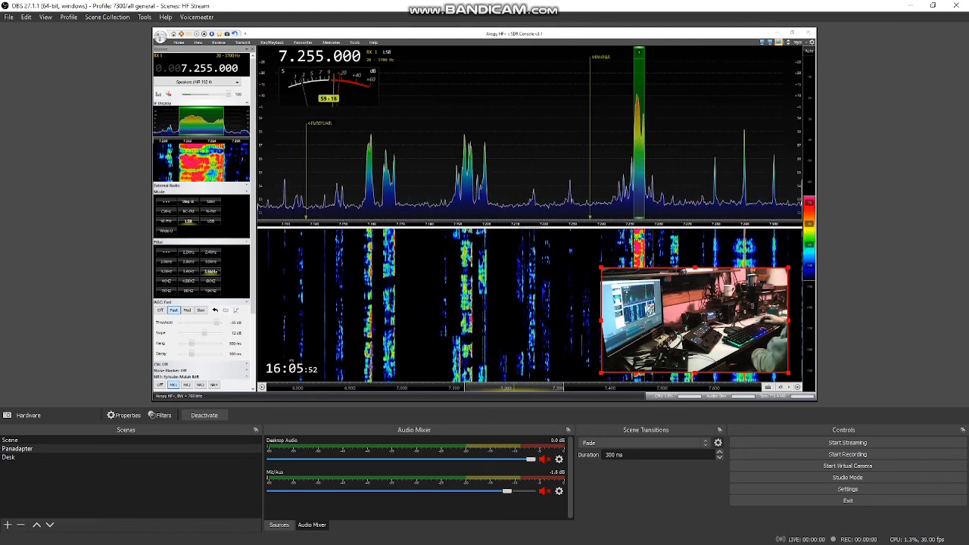